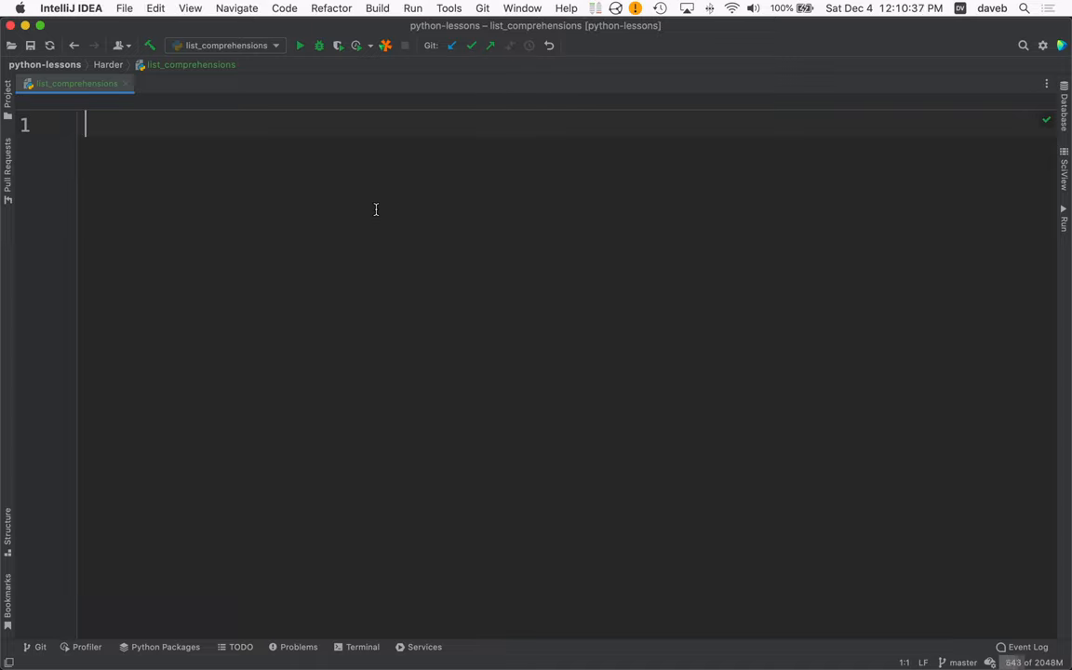
Step: Define words: List[str] = 'a very fine cat goes to the dentist'.split() on line 1
text(words)
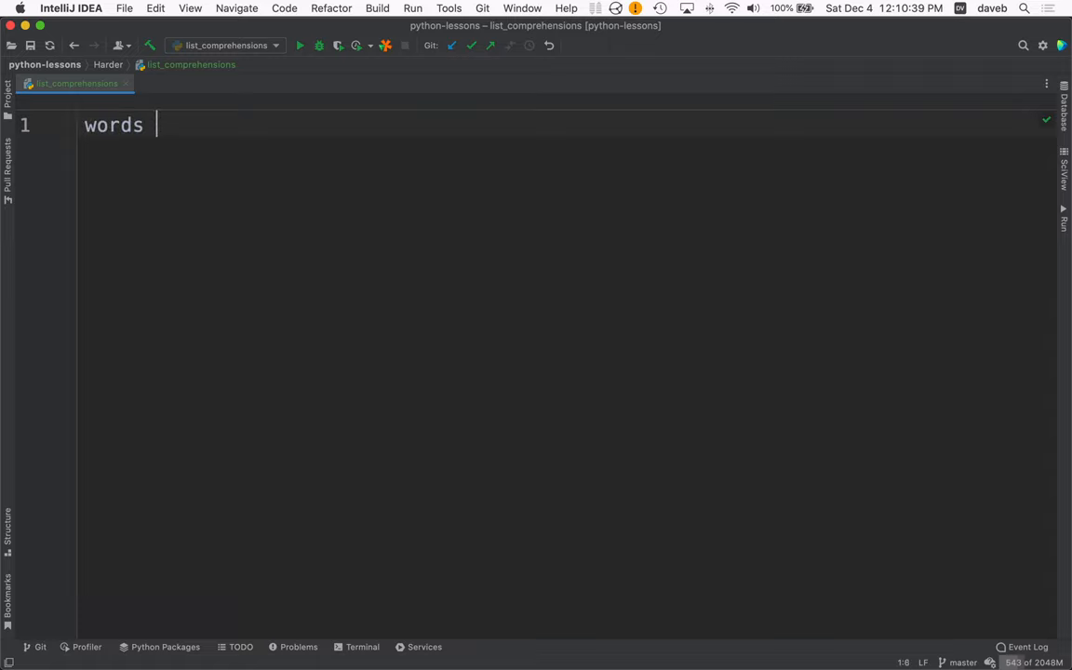
text(=)
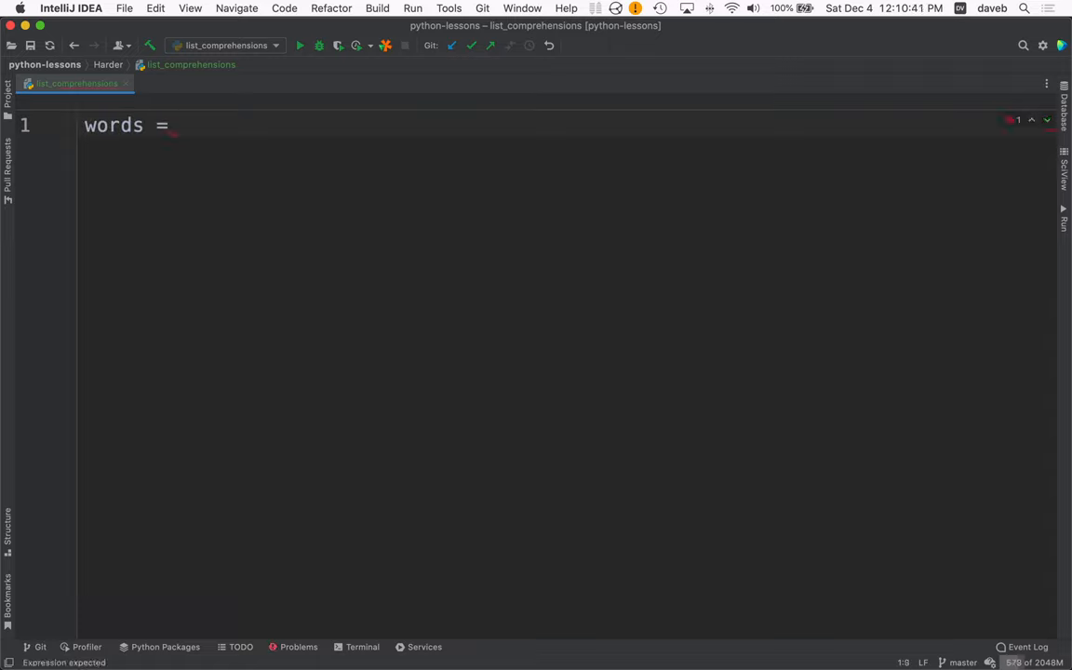
text('')
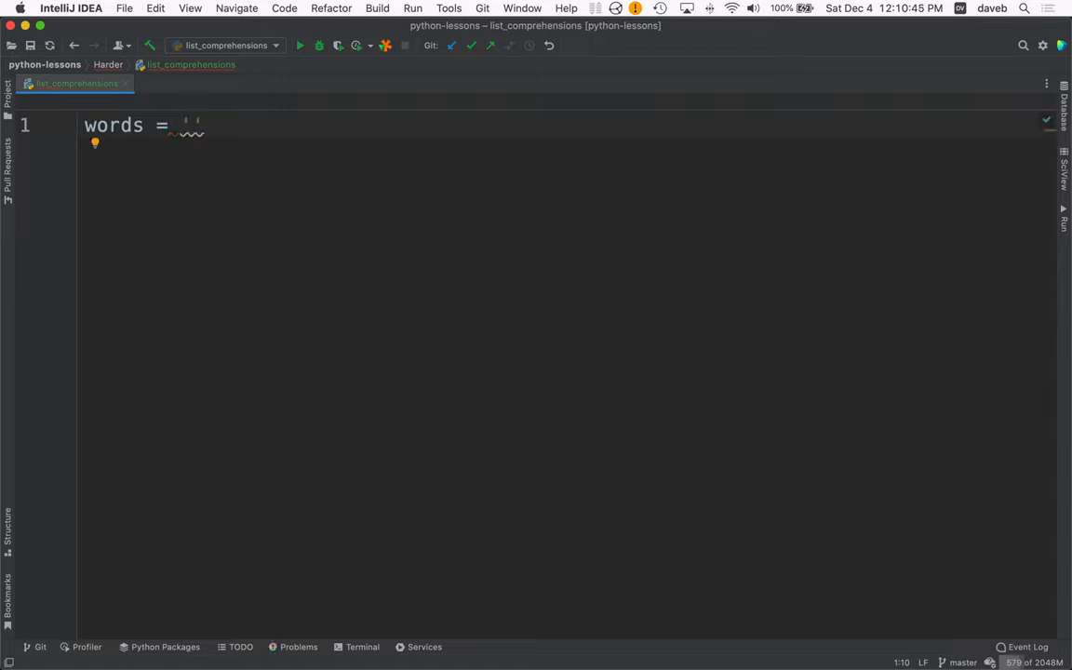
text(a very fine c)
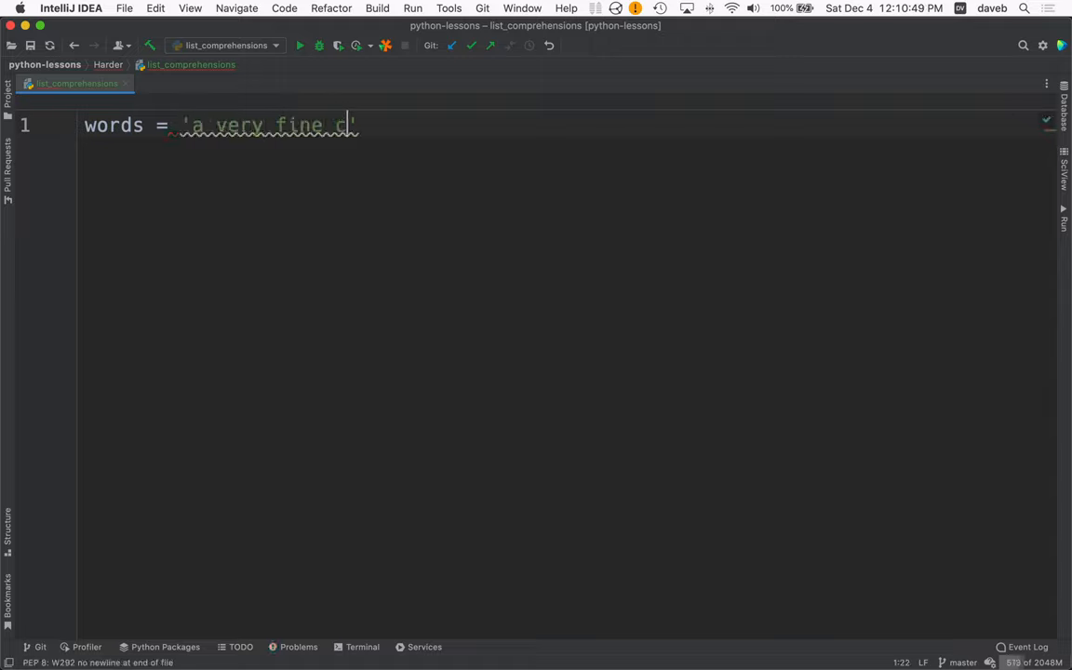
text(at goes t)
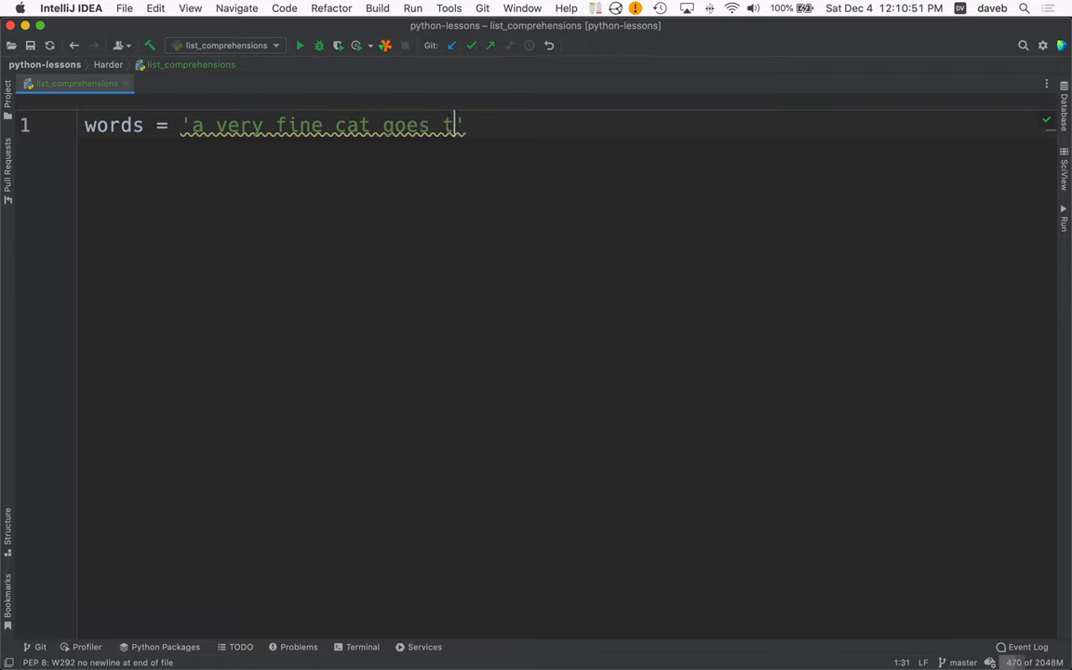
text(o the dentist)
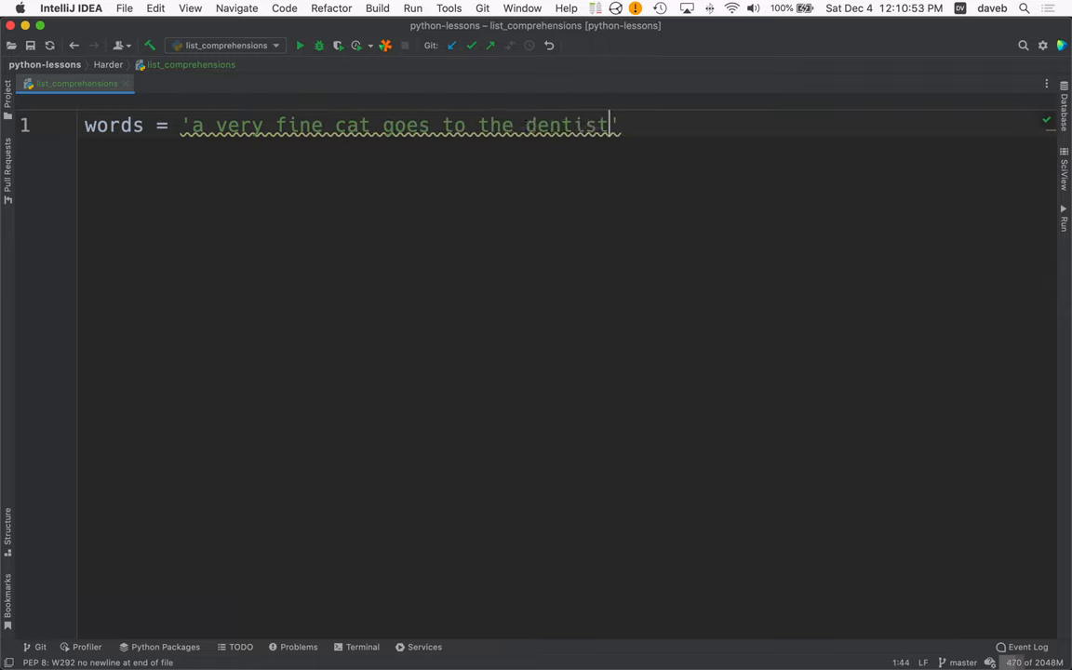
text(.s)
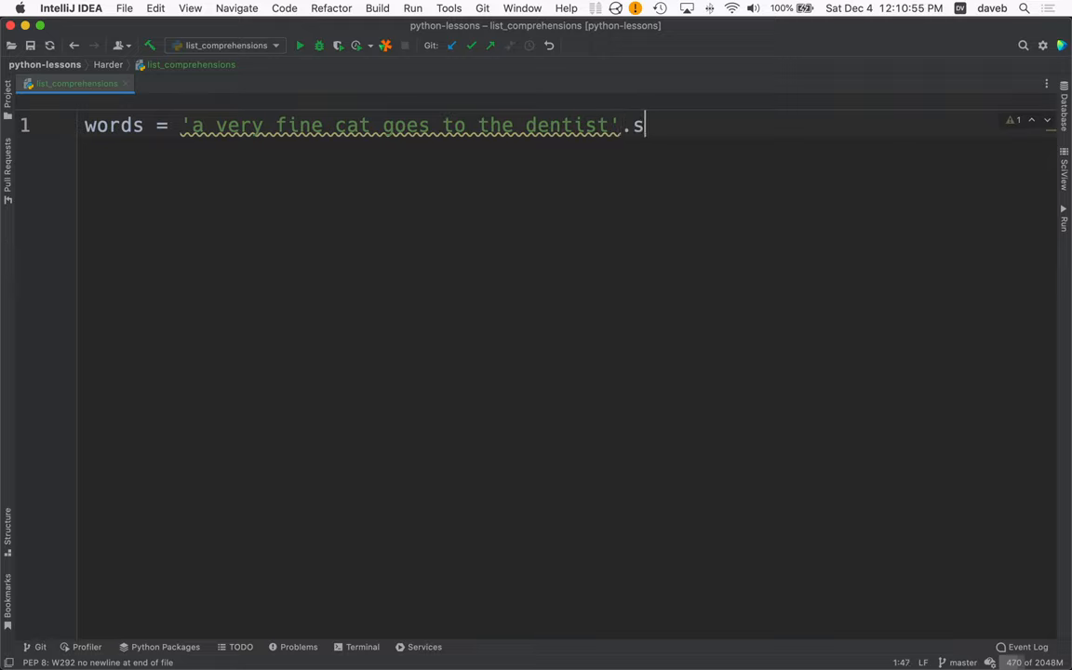
text(plit())
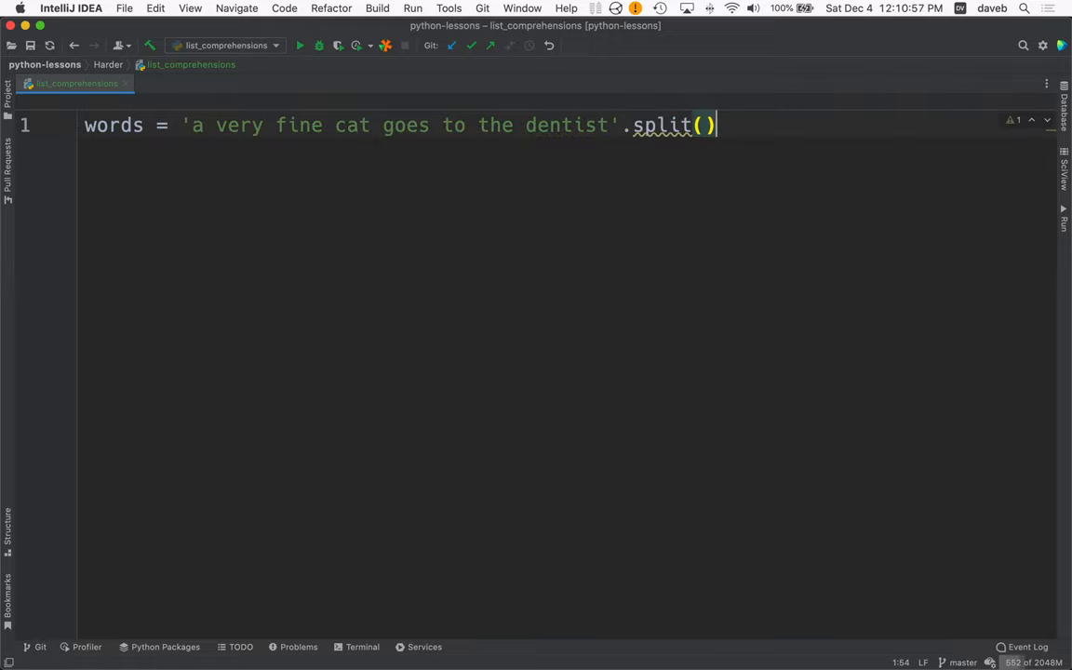
key(Return)
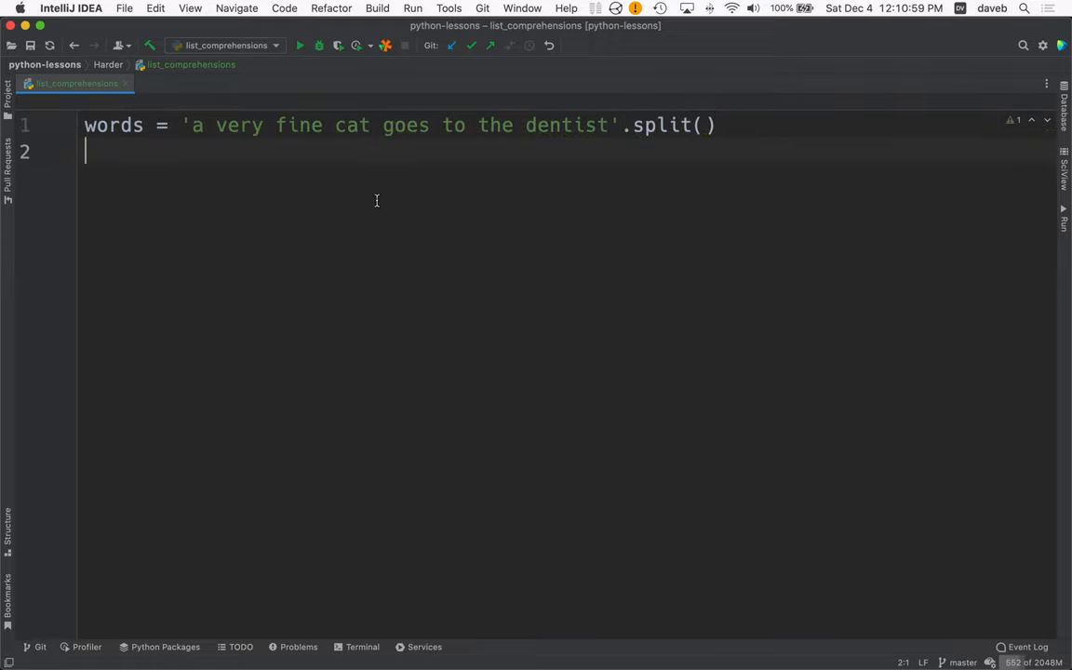
text(:)
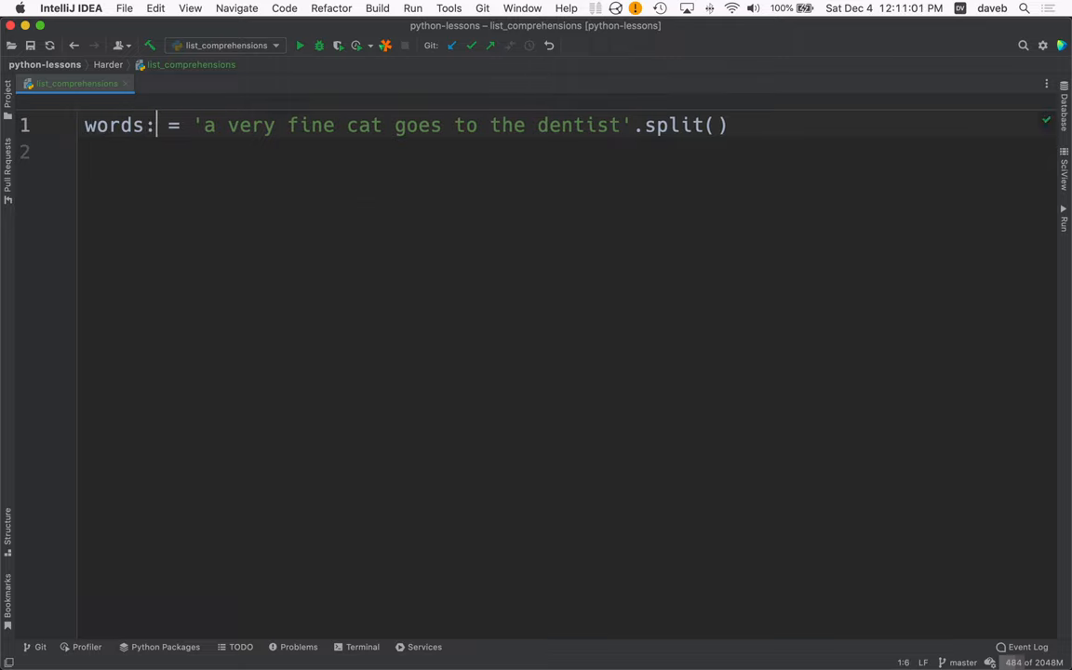
text(List[str])
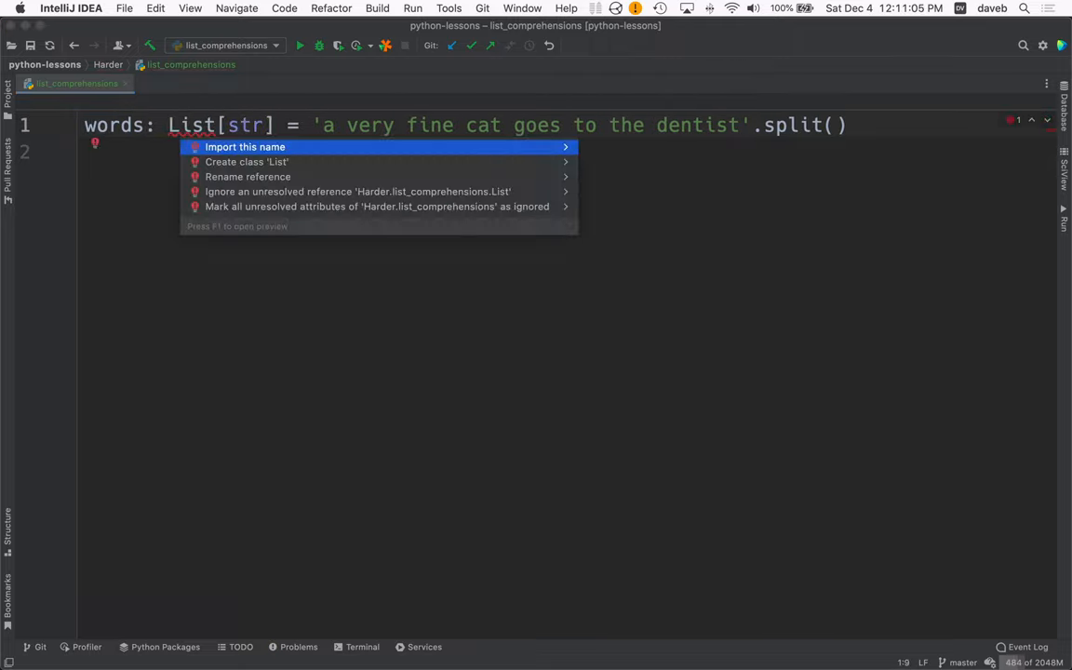
Step: Import List from typing, add print(words), run it, and hide the output
click(245, 147)
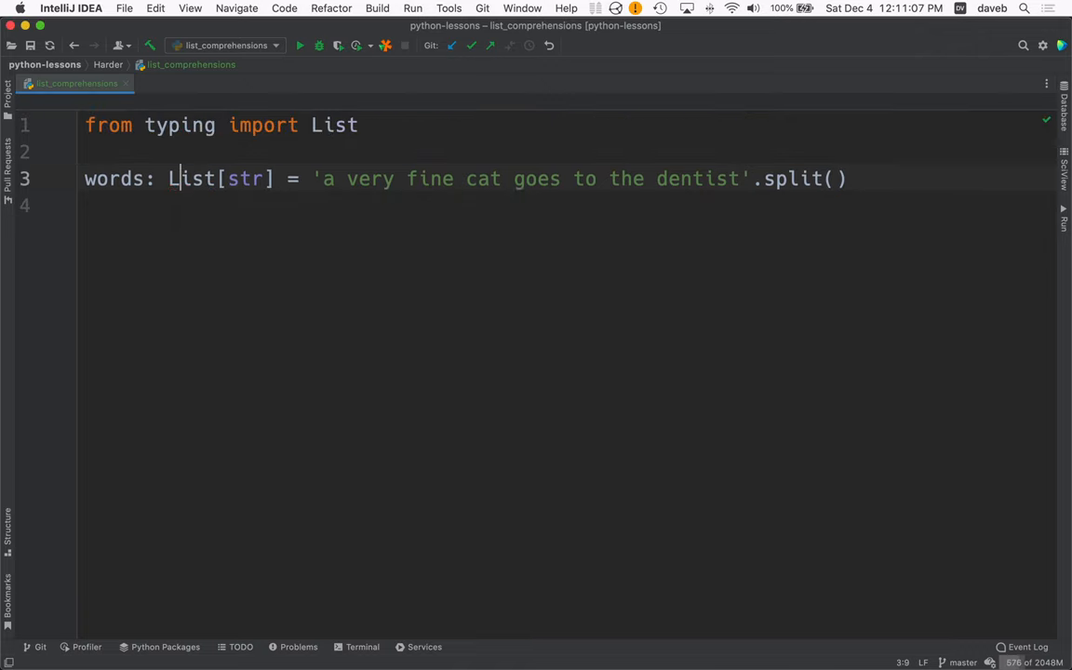
text(print(words))
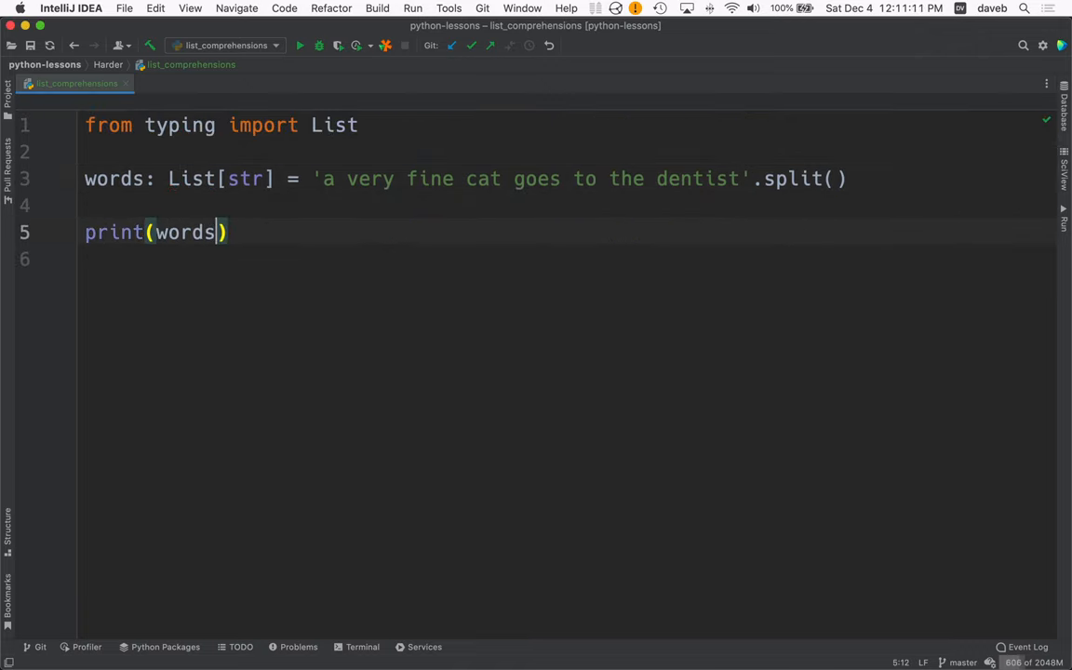
click(300, 45)
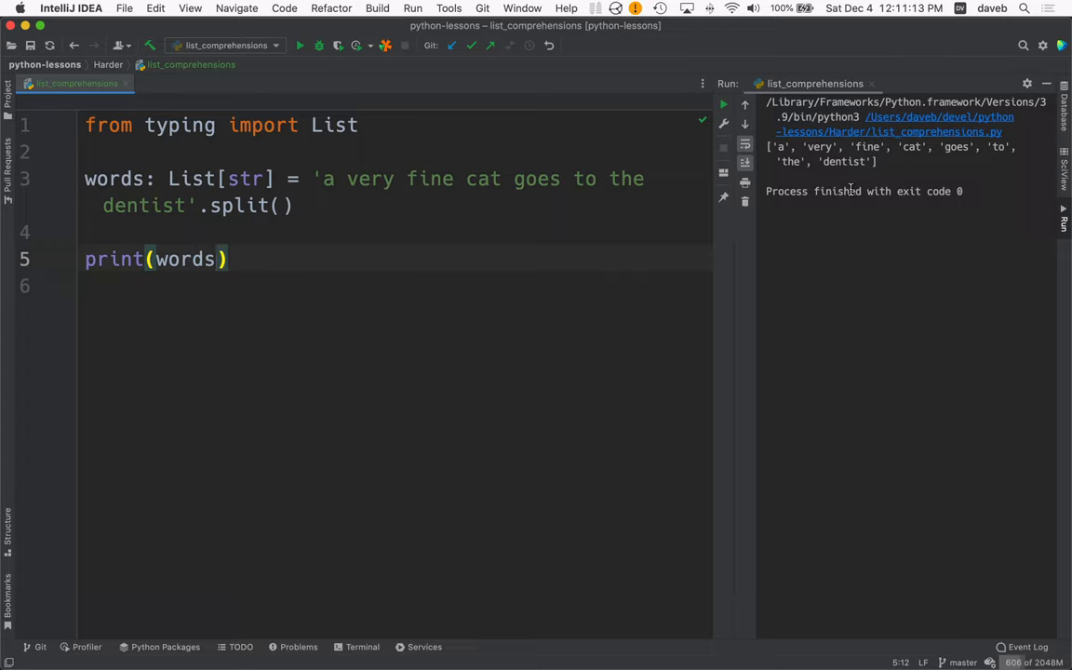
mouse_move(679, 245)
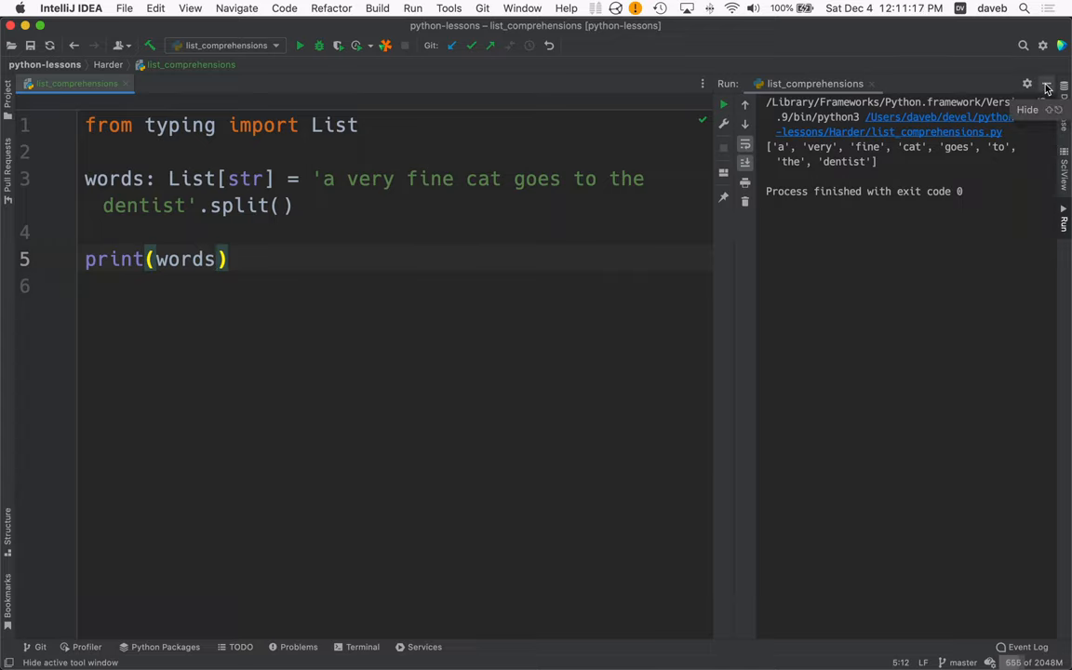
click(1047, 83)
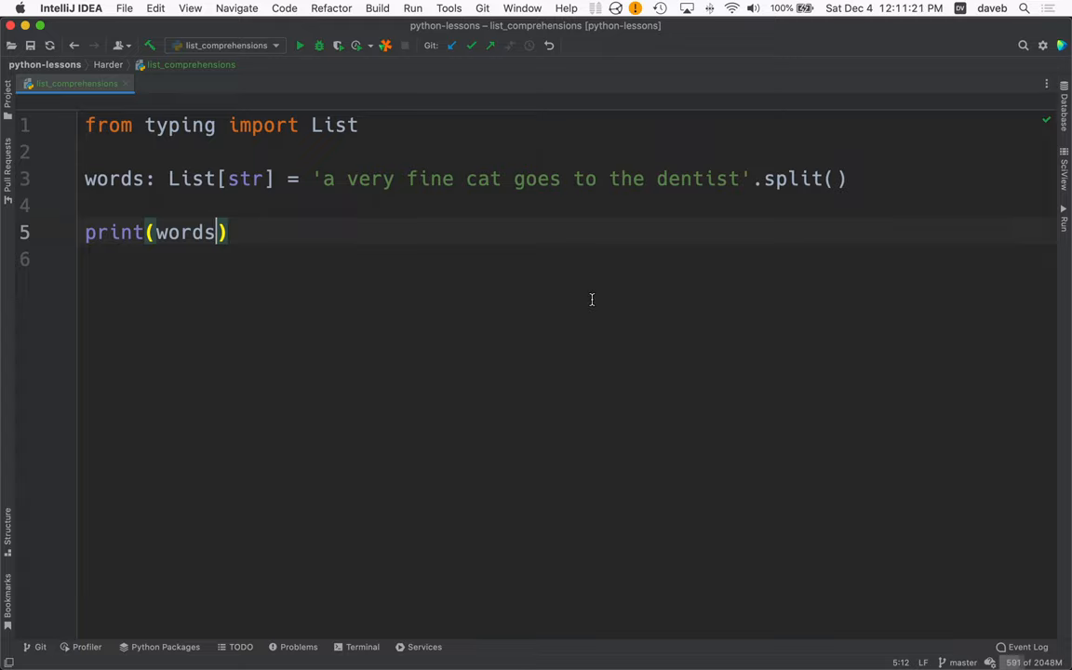
click(88, 204)
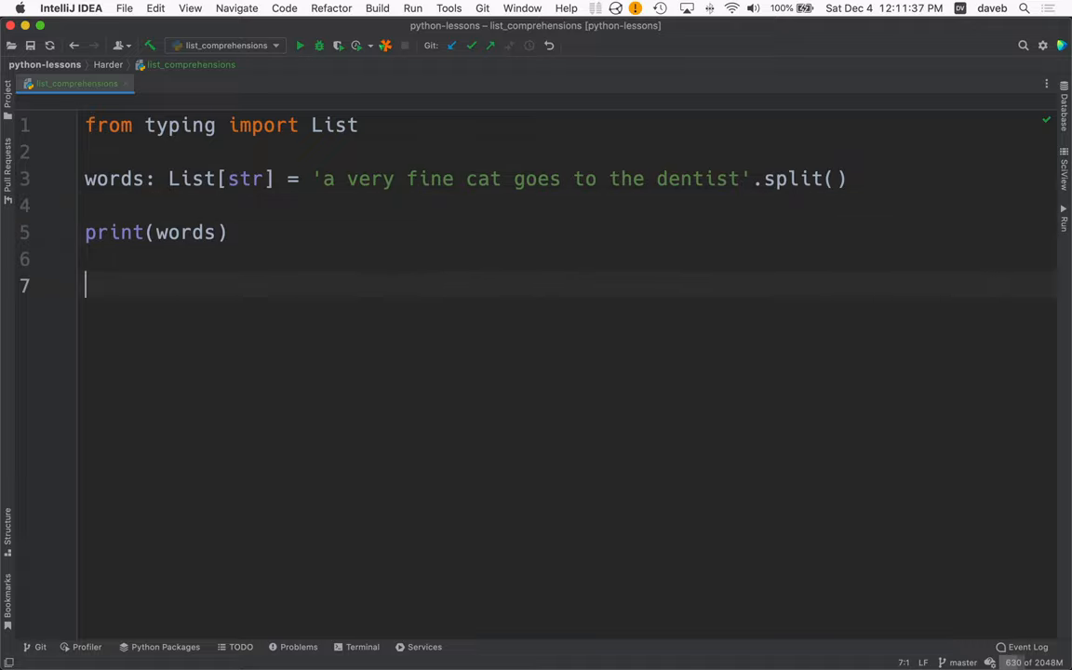
Step: Write the comment lines '# Just keep the longer words' and '# Naïve approach'
text(#)
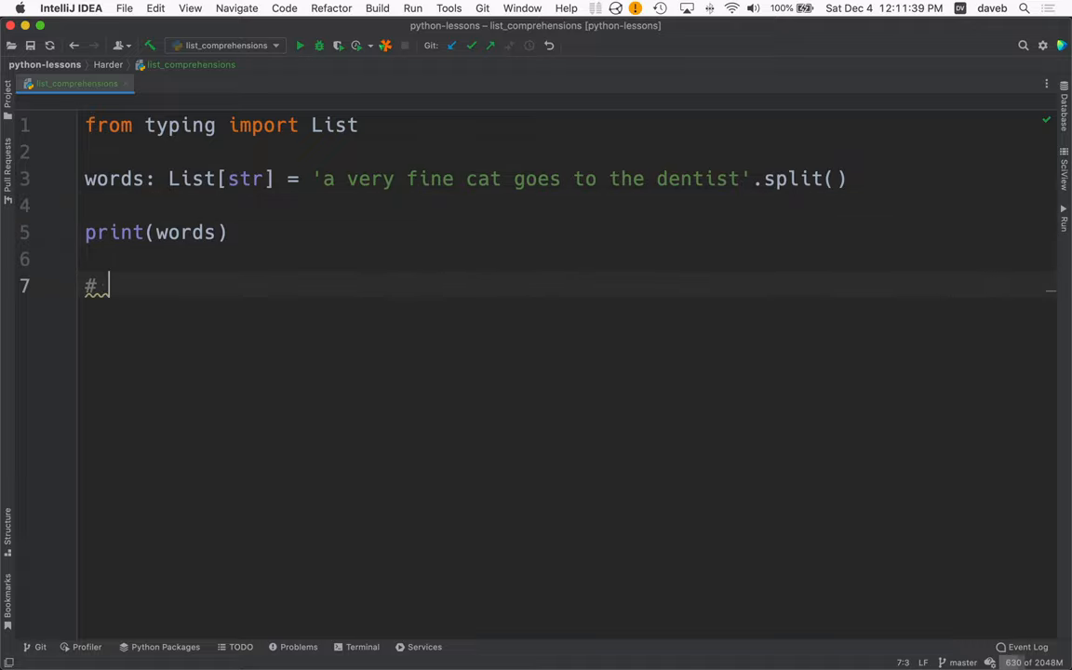
text(Just keep the)
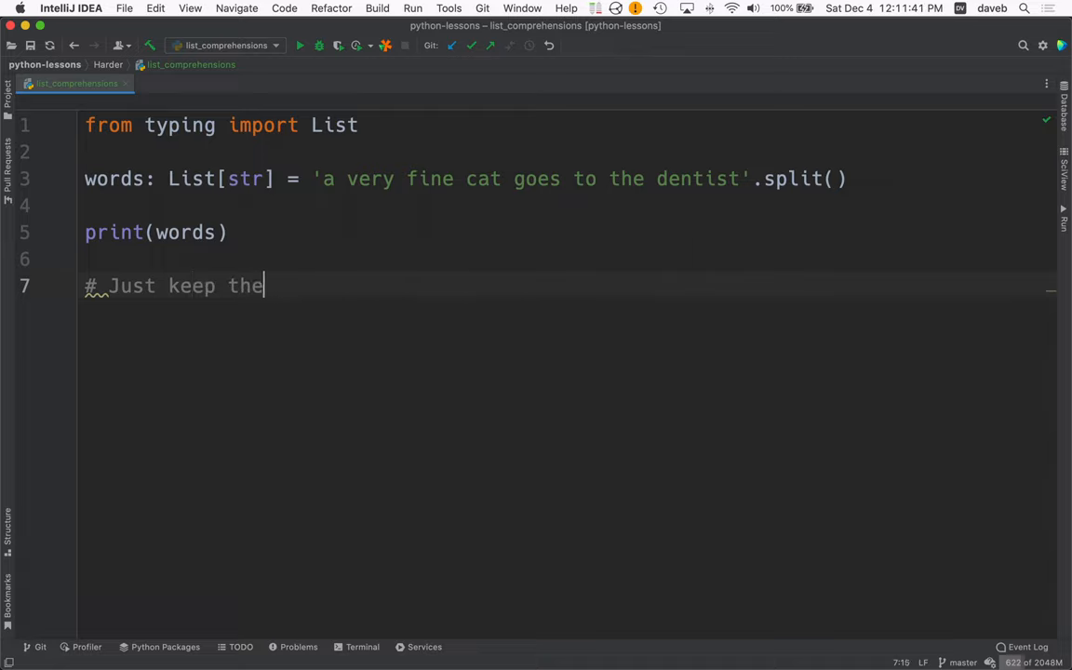
text(longer words)
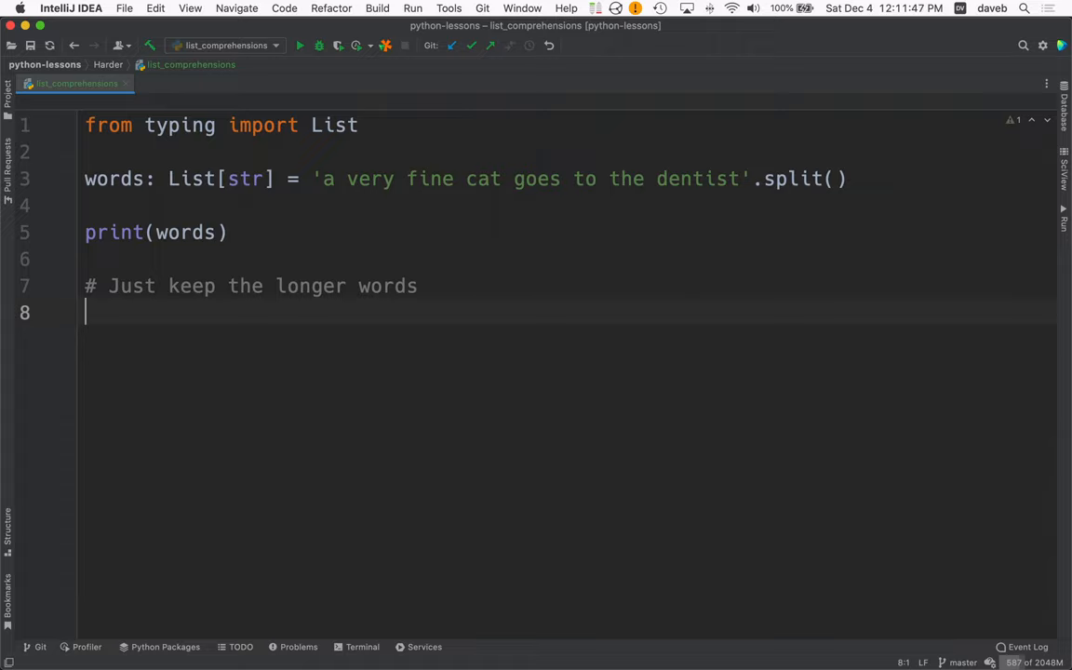
text(#)
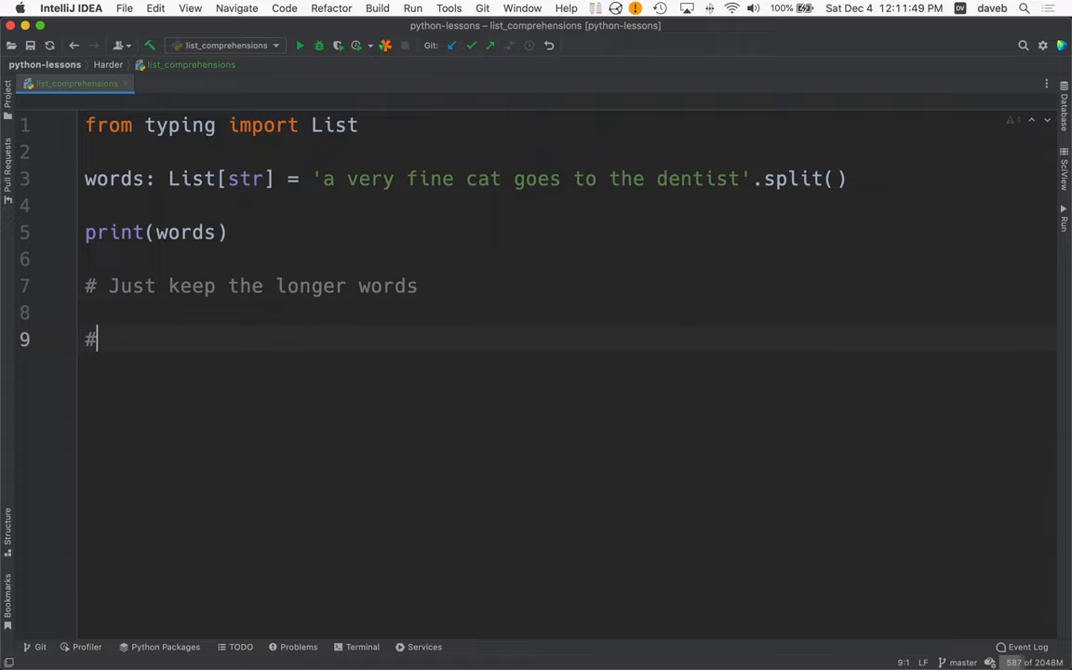
text(N)
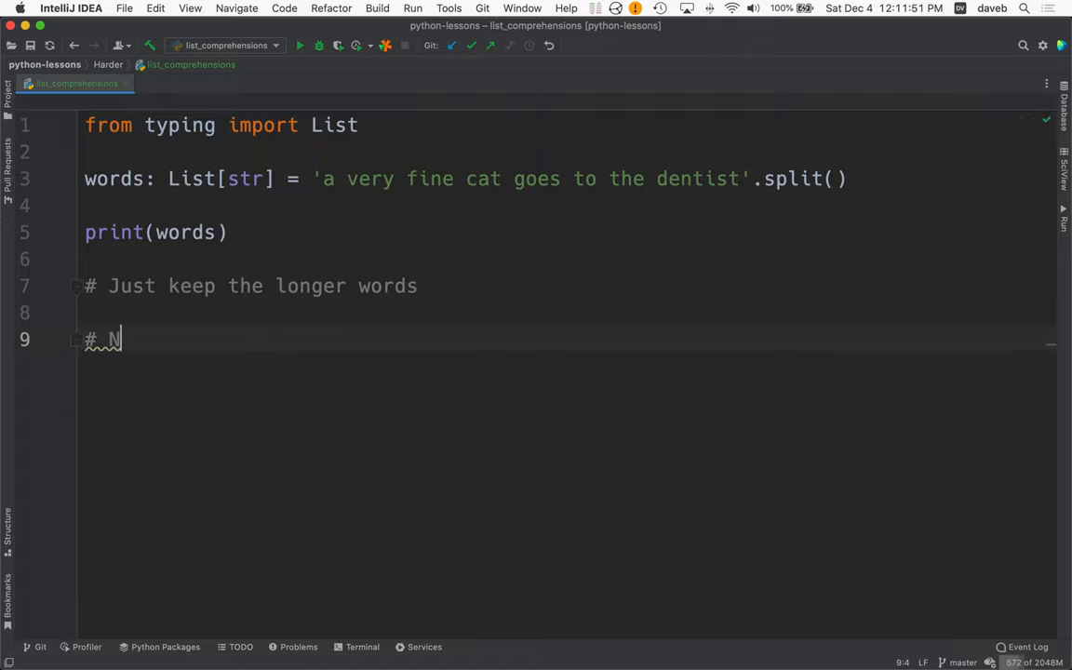
text(ai)
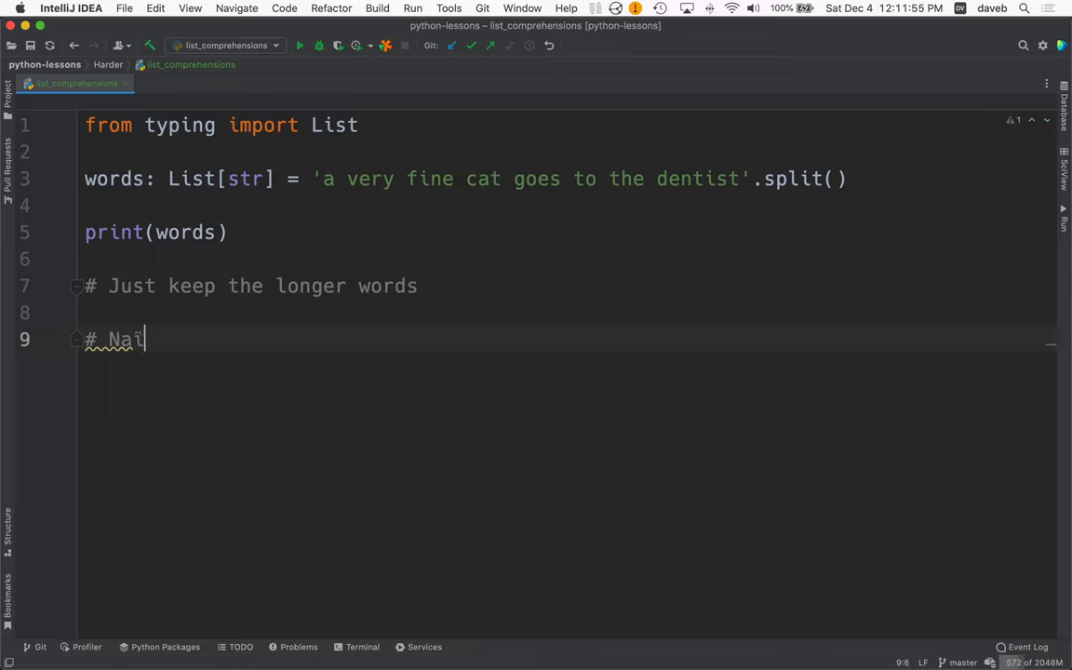
text(ïve ap)
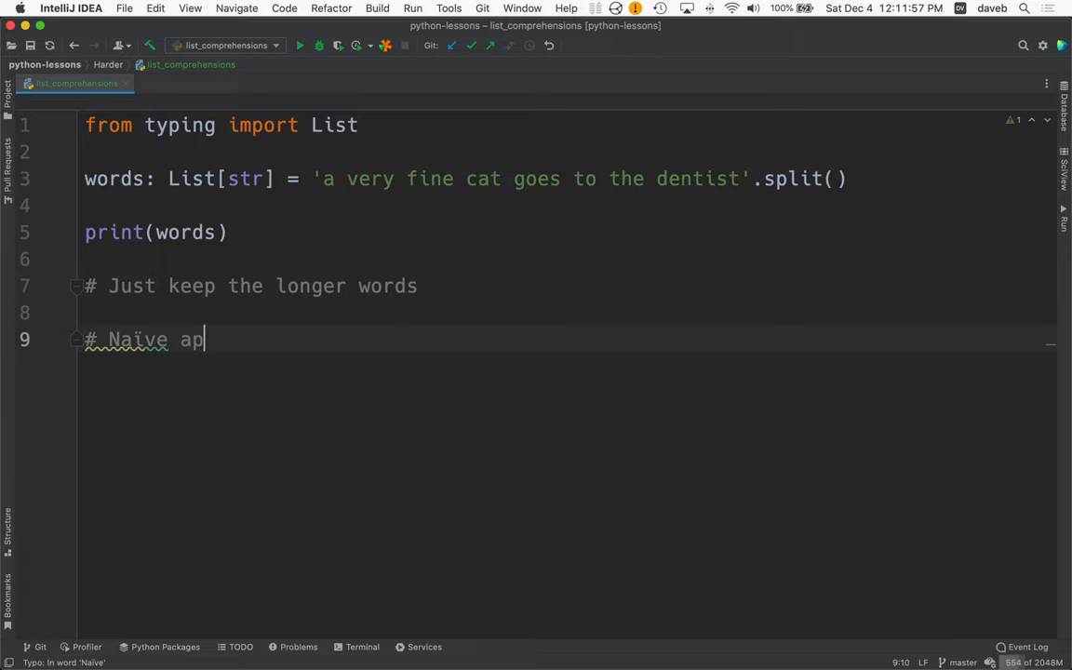
text(proach)
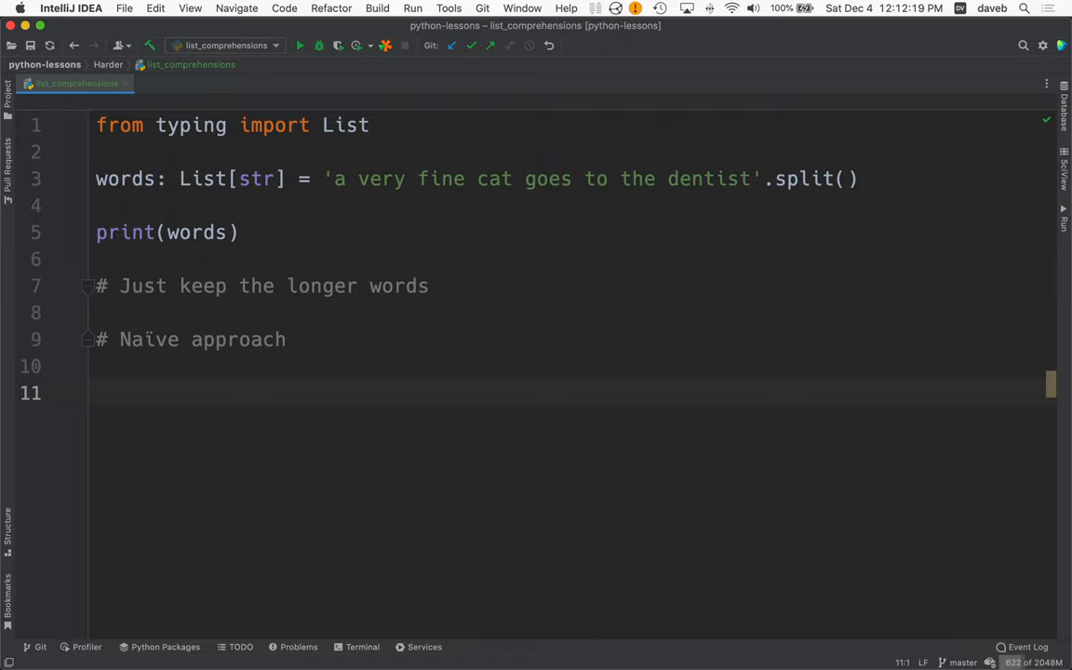
Step: Write long_words = [] and a loop appending words with len(word) > 3, then print them
text(long_words =)
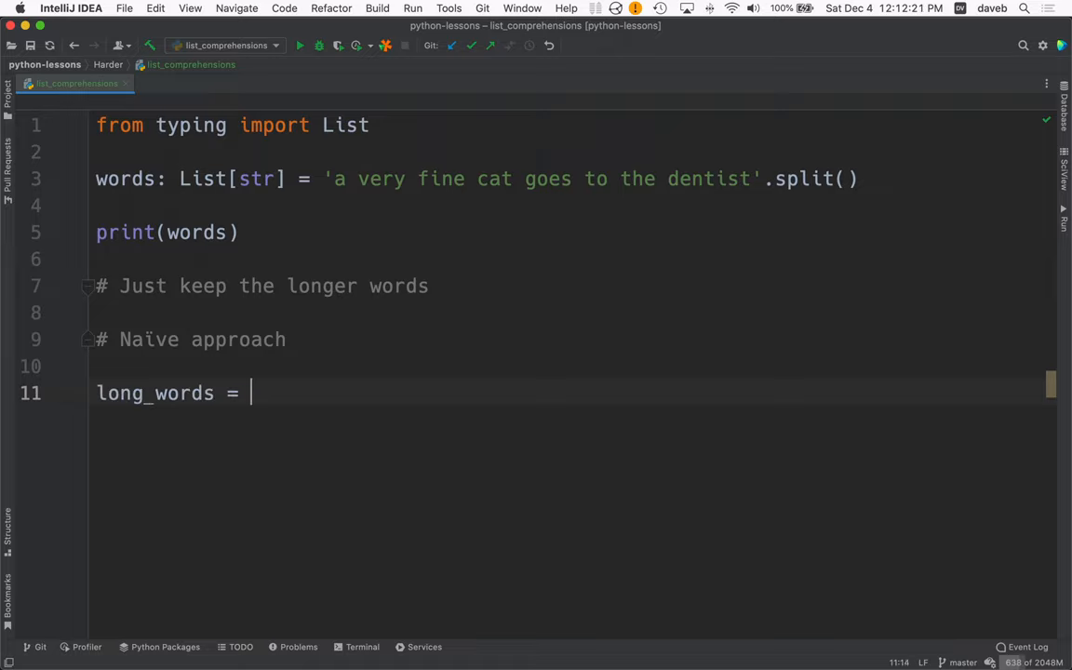
text([])
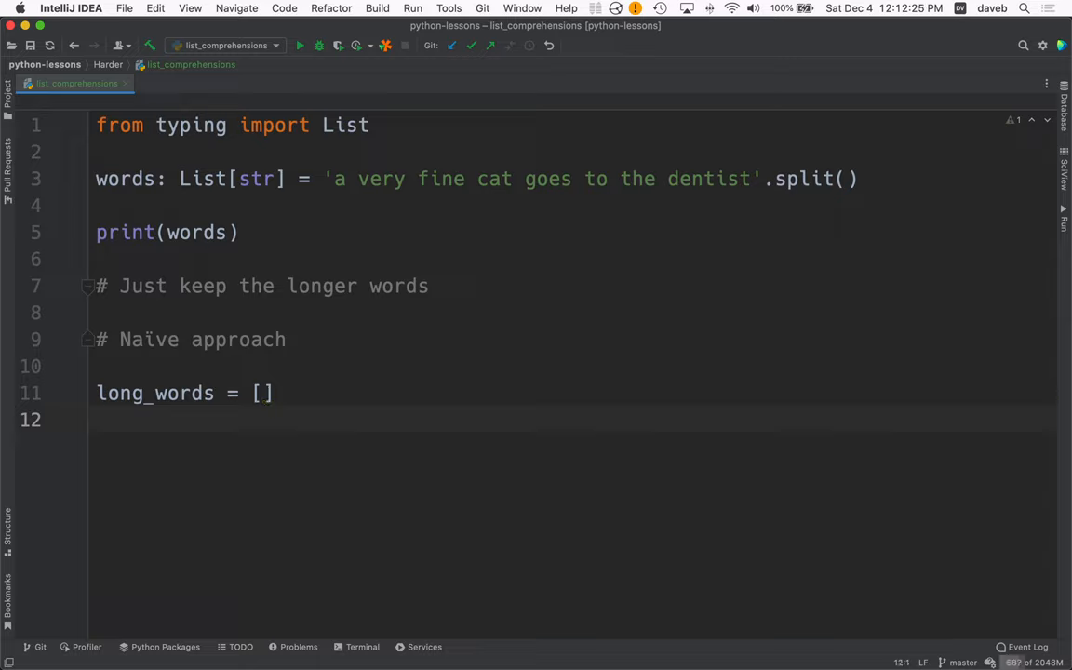
mouse_move(362, 258)
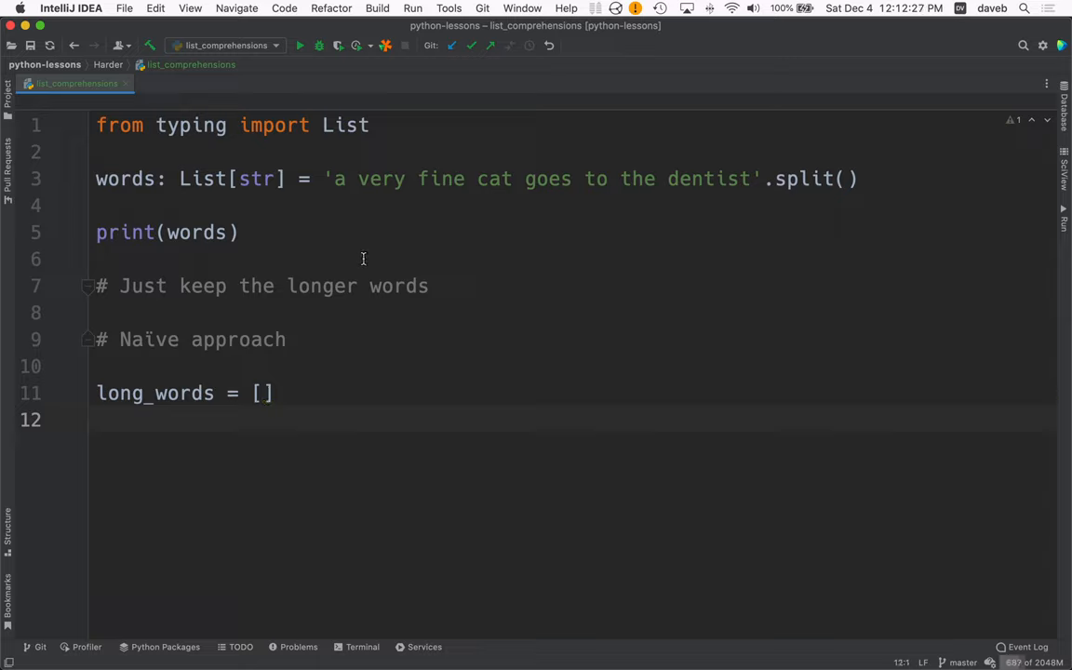
text(for word in words:)
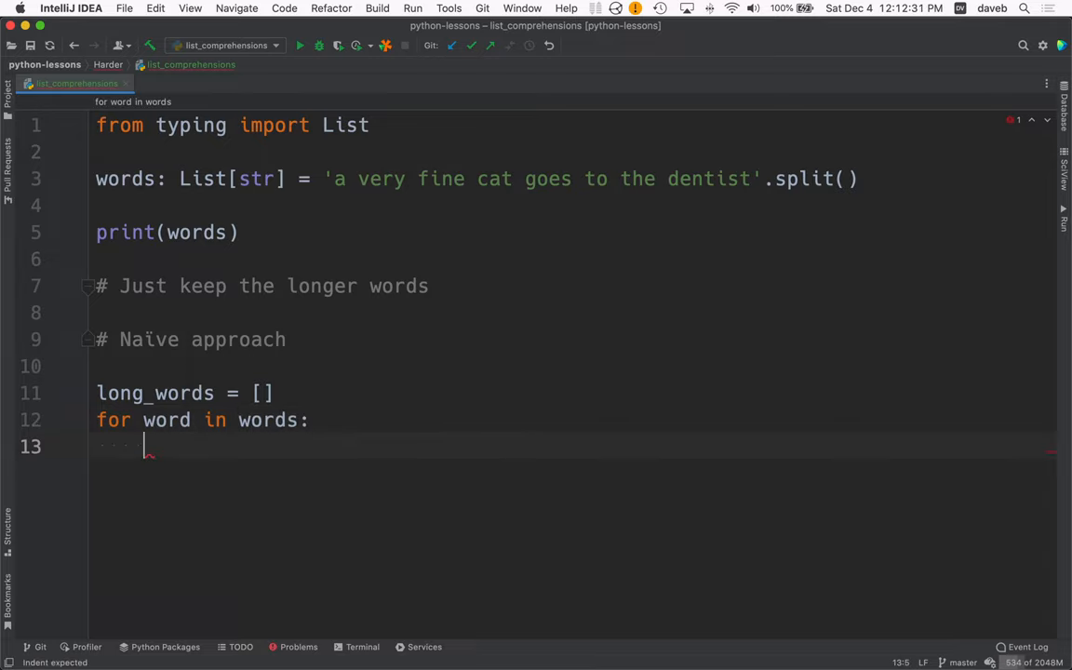
text(long_words.append()
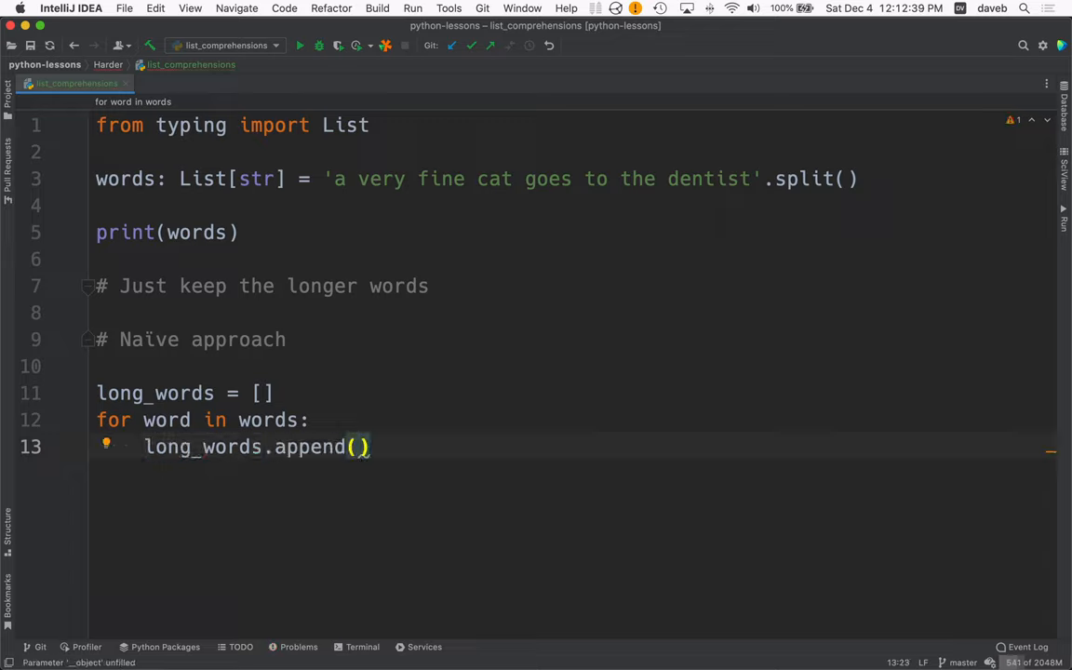
text(word)
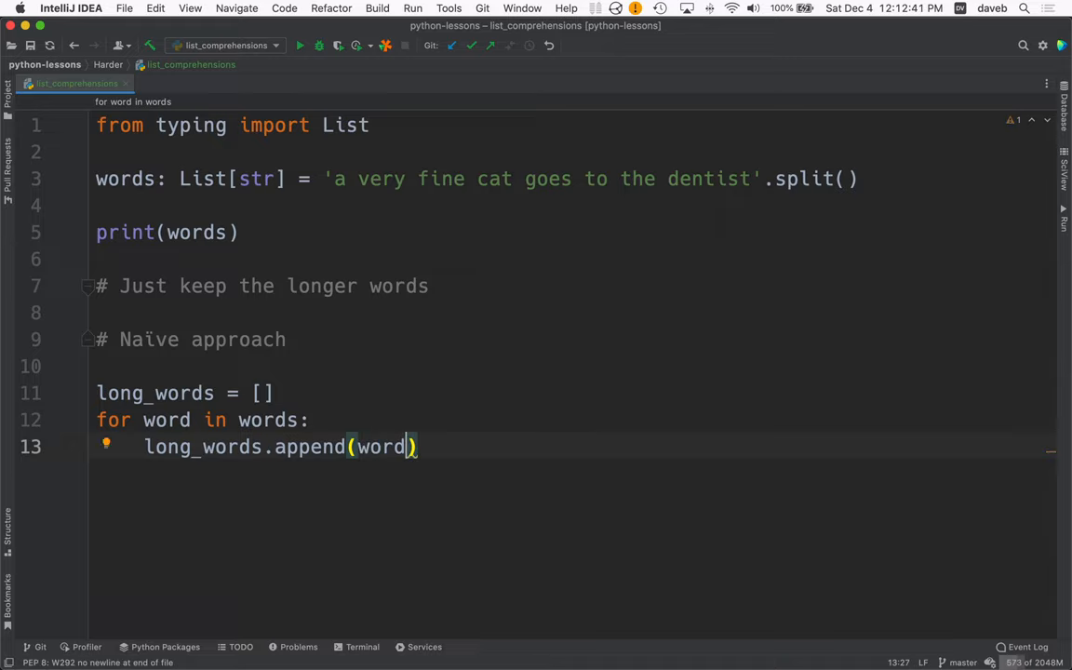
text(if len)
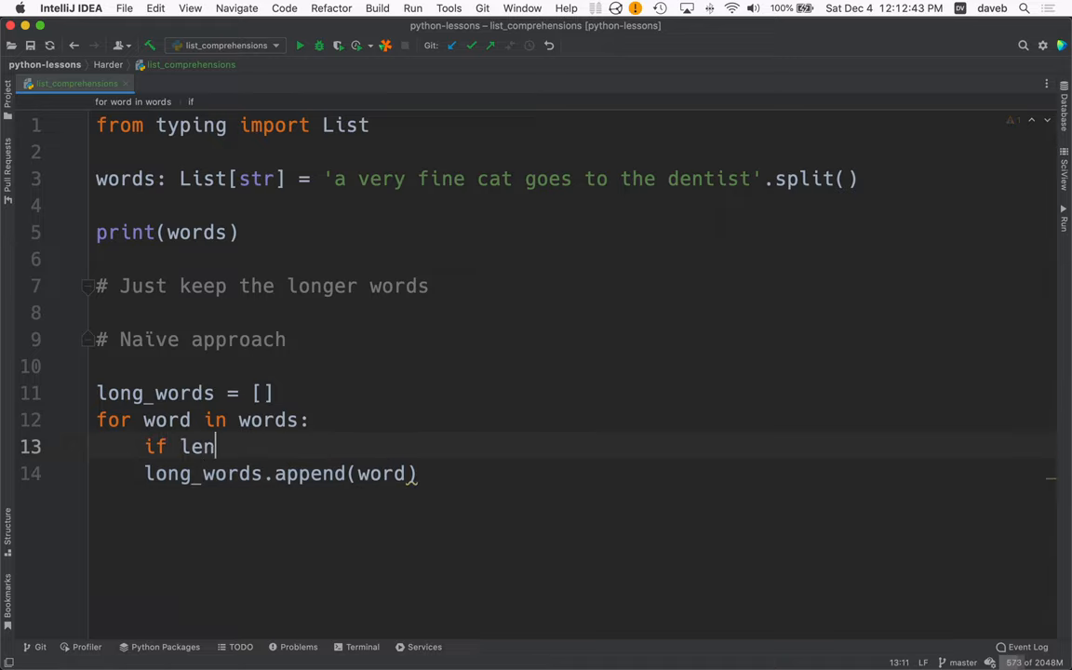
text((word>)
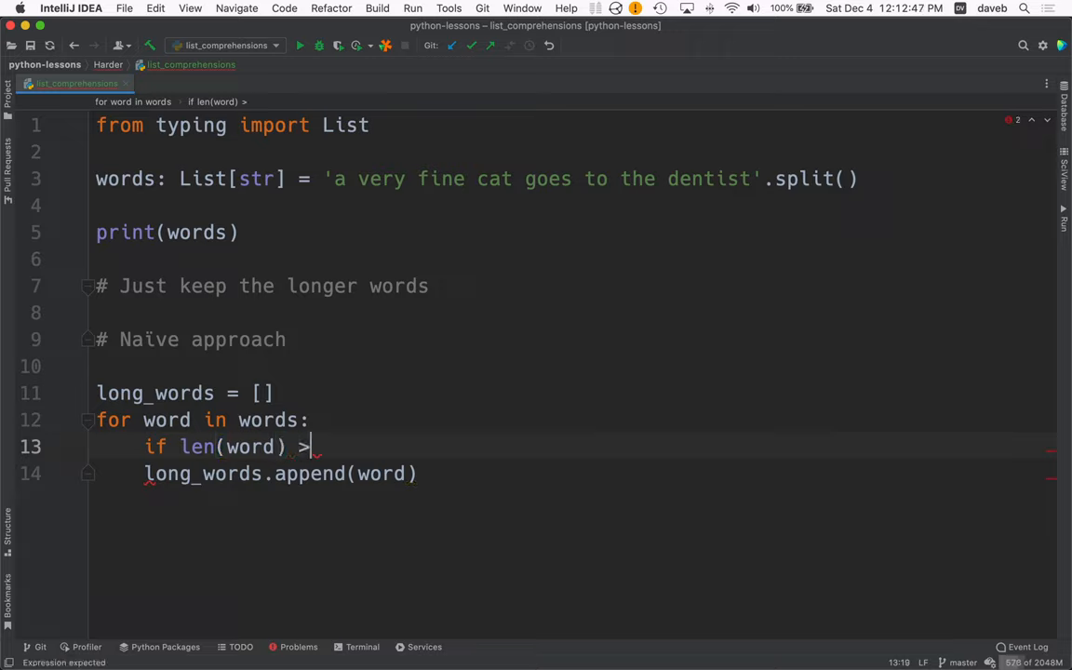
text(3:)
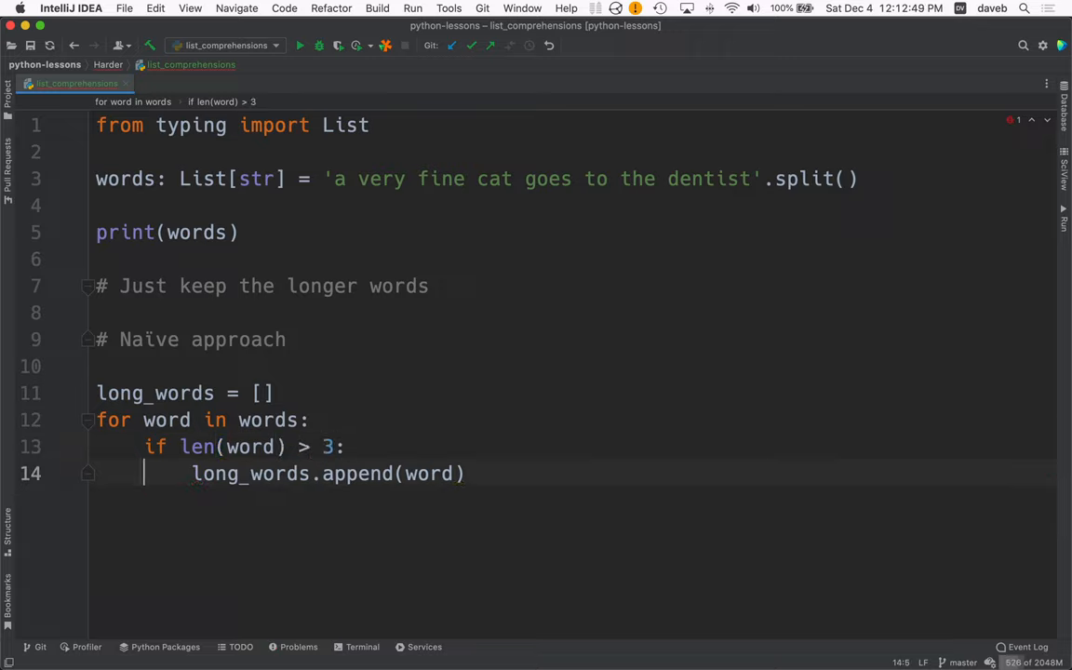
key(enter)
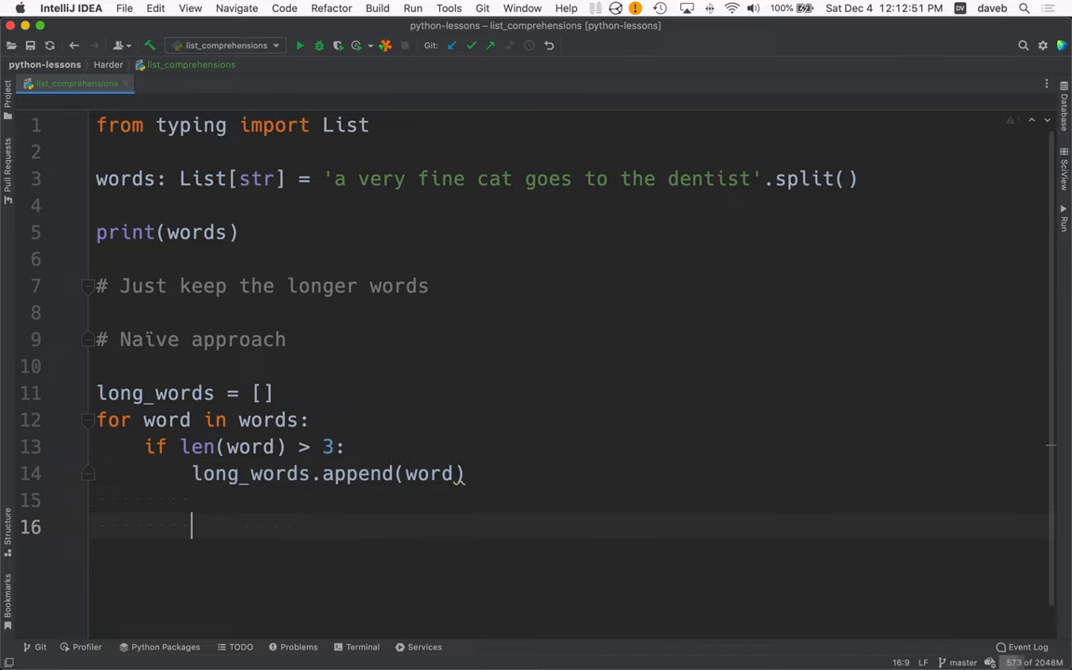
text(print(lo)
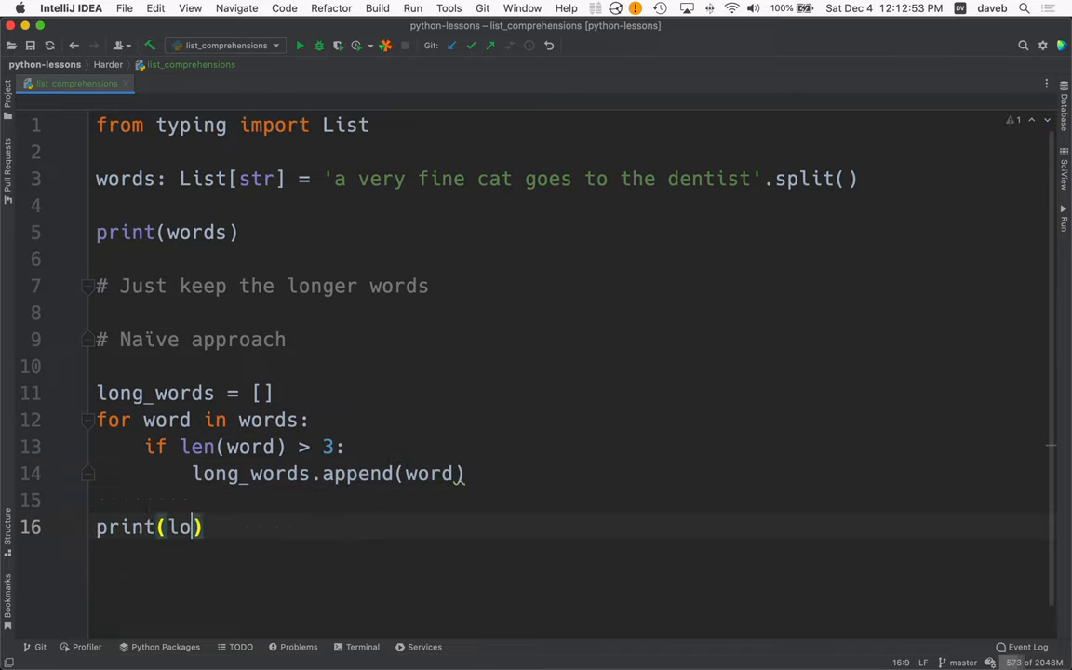
Step: Run to print ['very', 'fine', 'goes', 'dentist'], then delete print(words) and blank lines
text(ng_words)
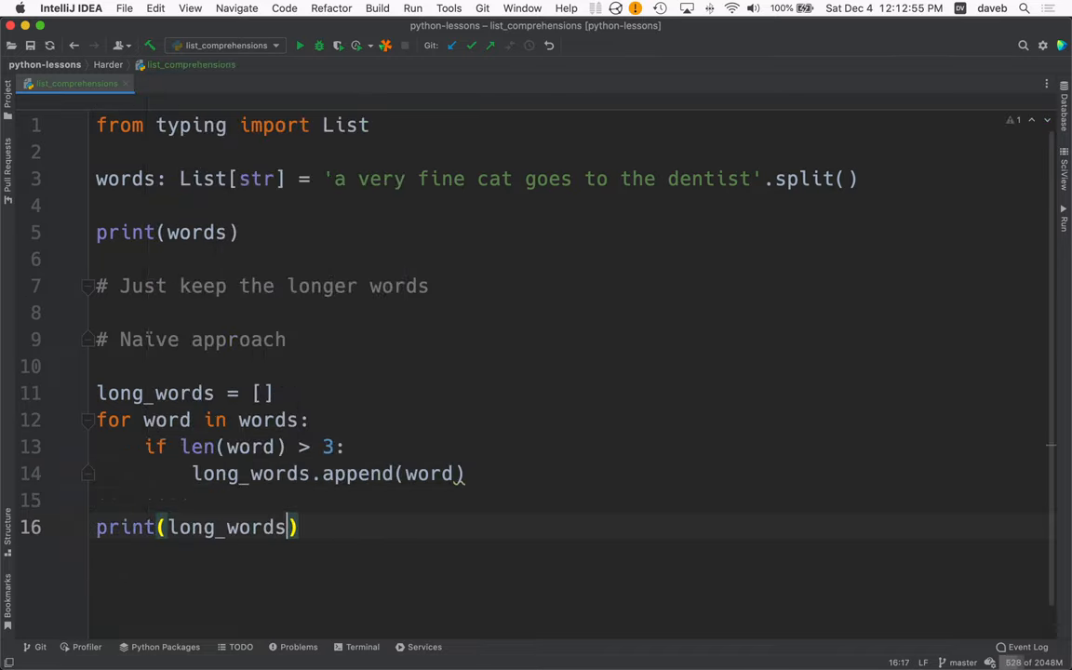
click(300, 44)
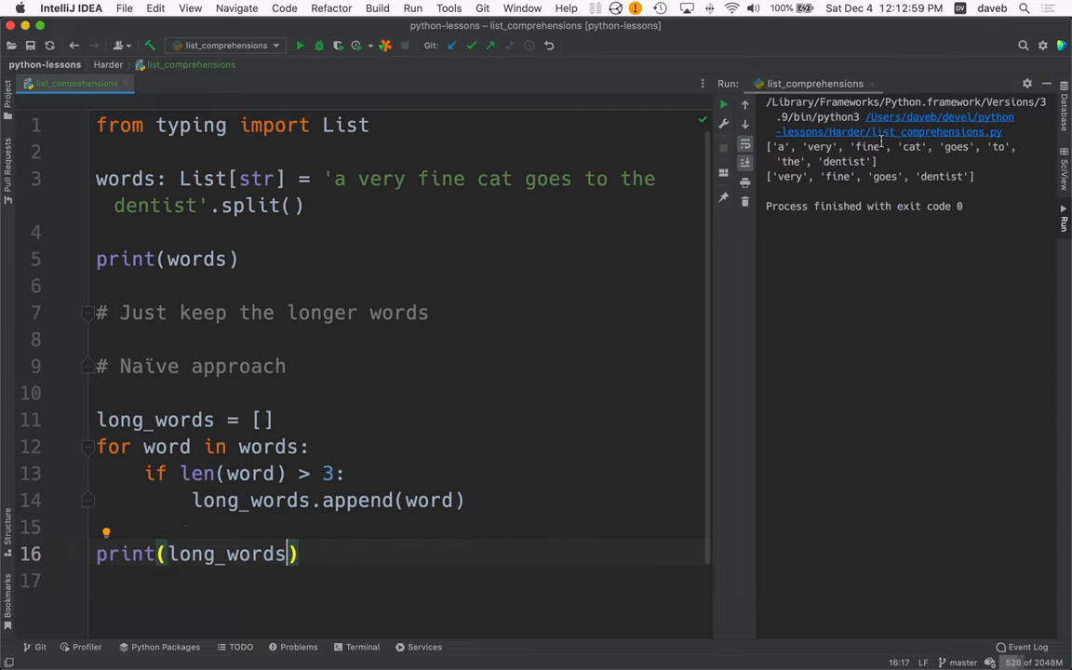
mouse_move(484, 313)
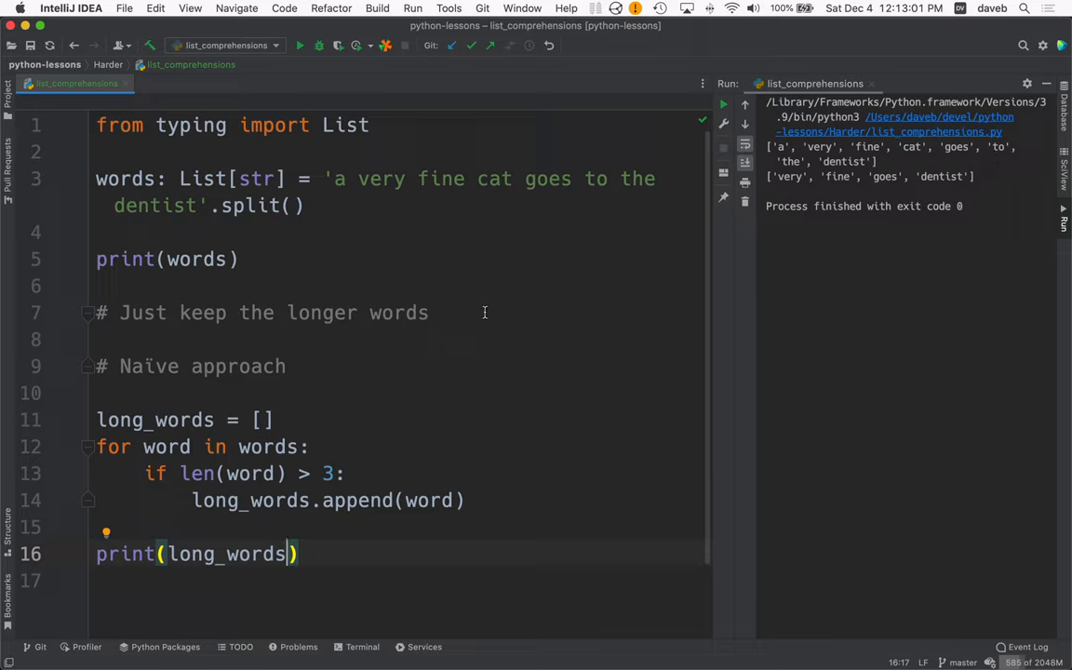
mouse_move(244, 405)
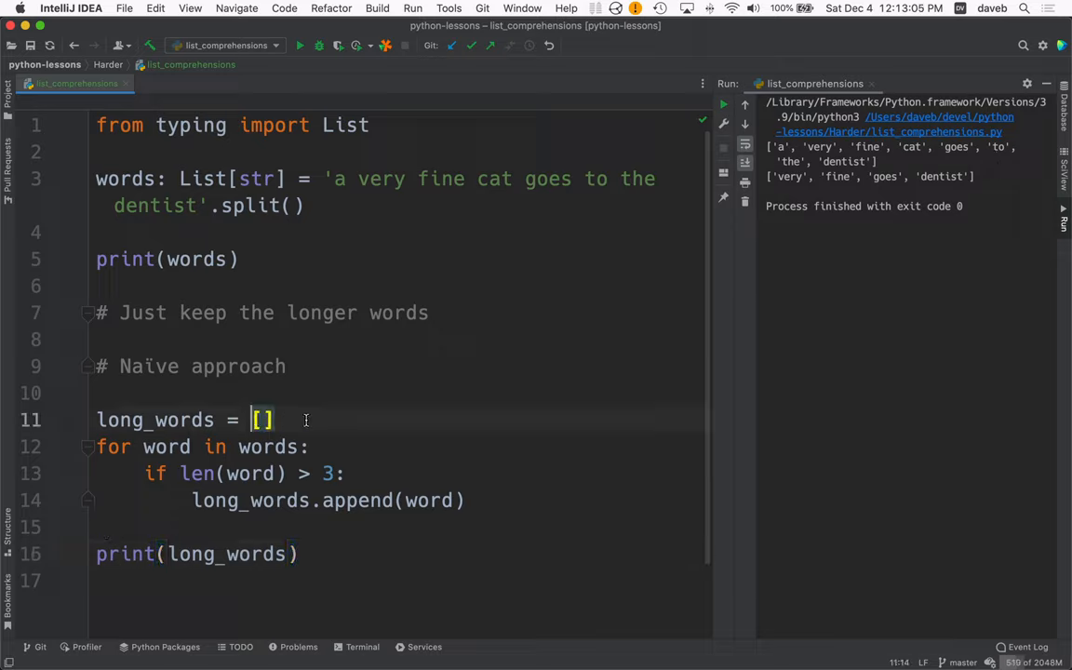
click(251, 473)
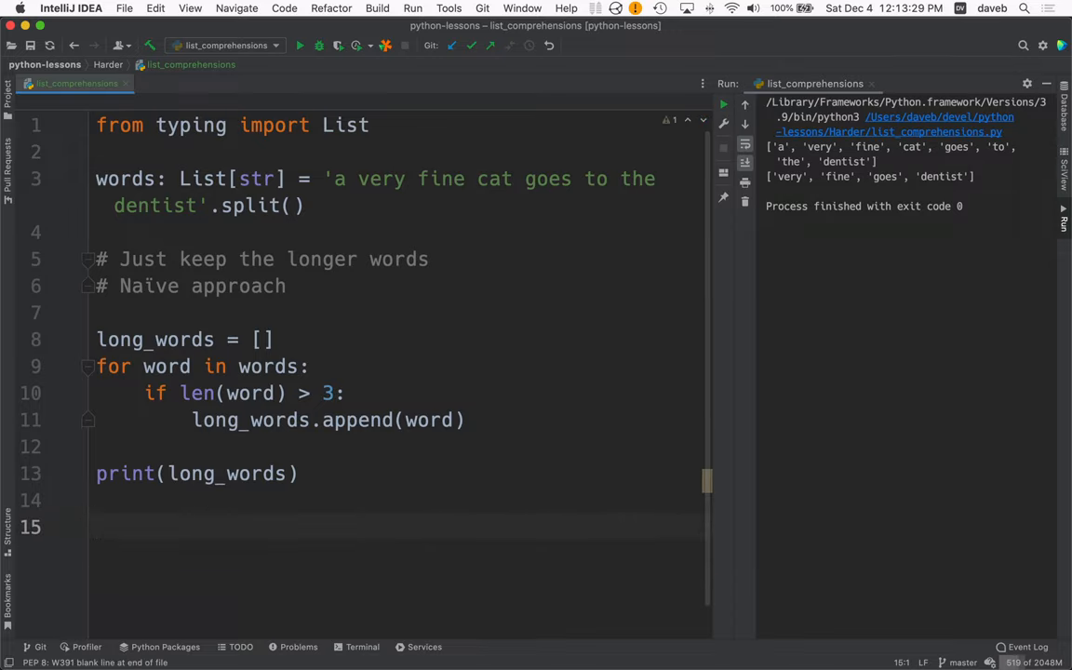
Step: Add the comment '# 1: start with []' and a new long_words = [] line
text(# 1)
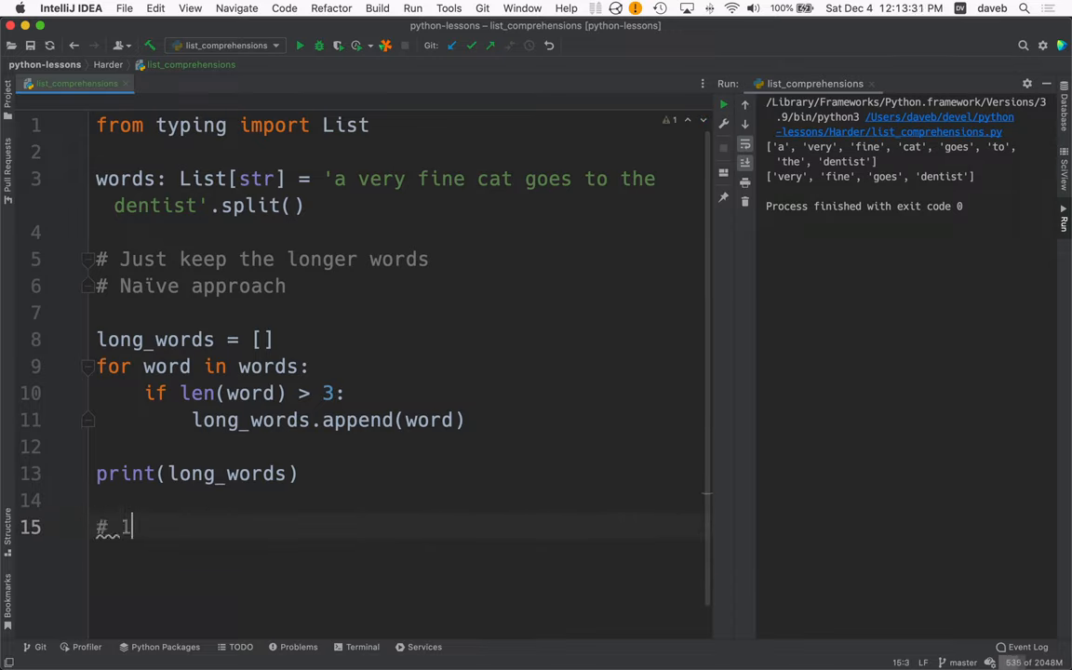
text(:.)
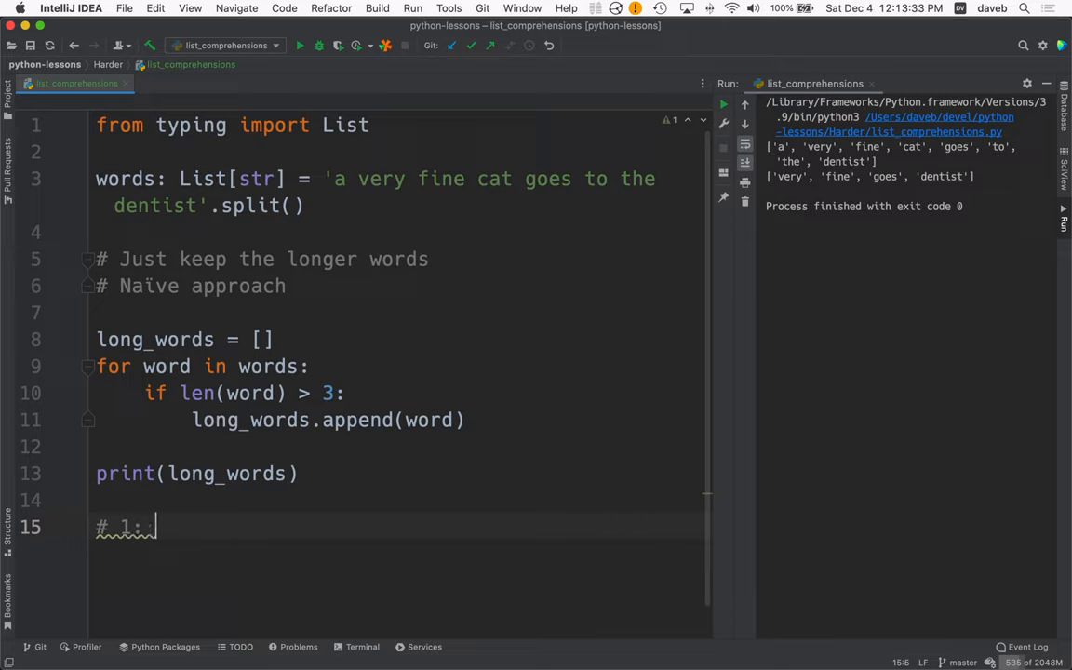
text(st)
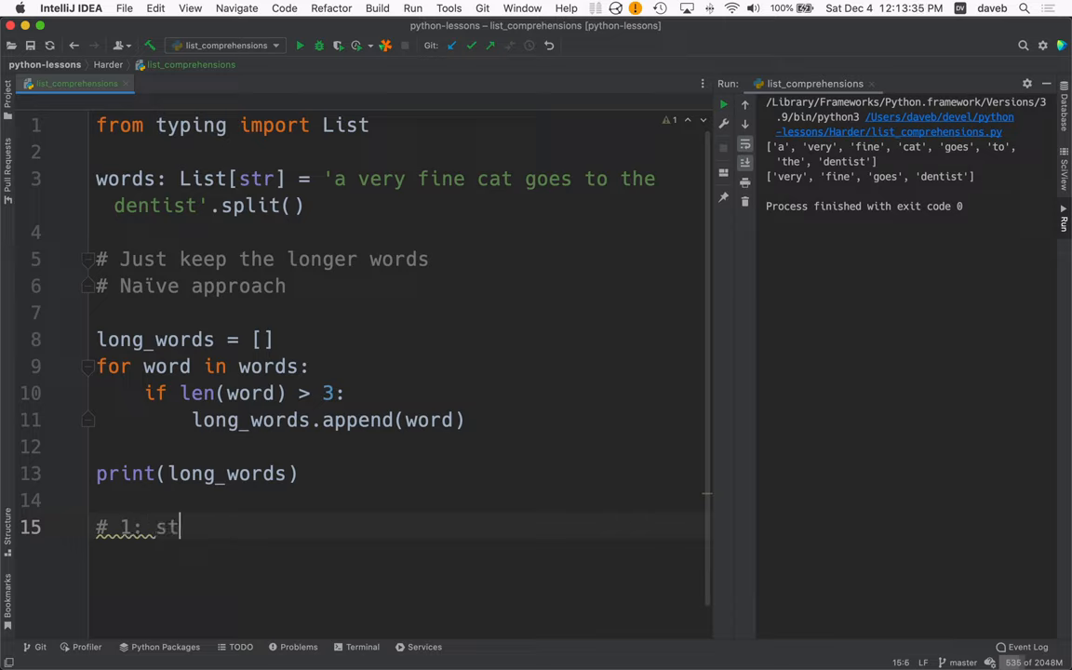
text(art with [])
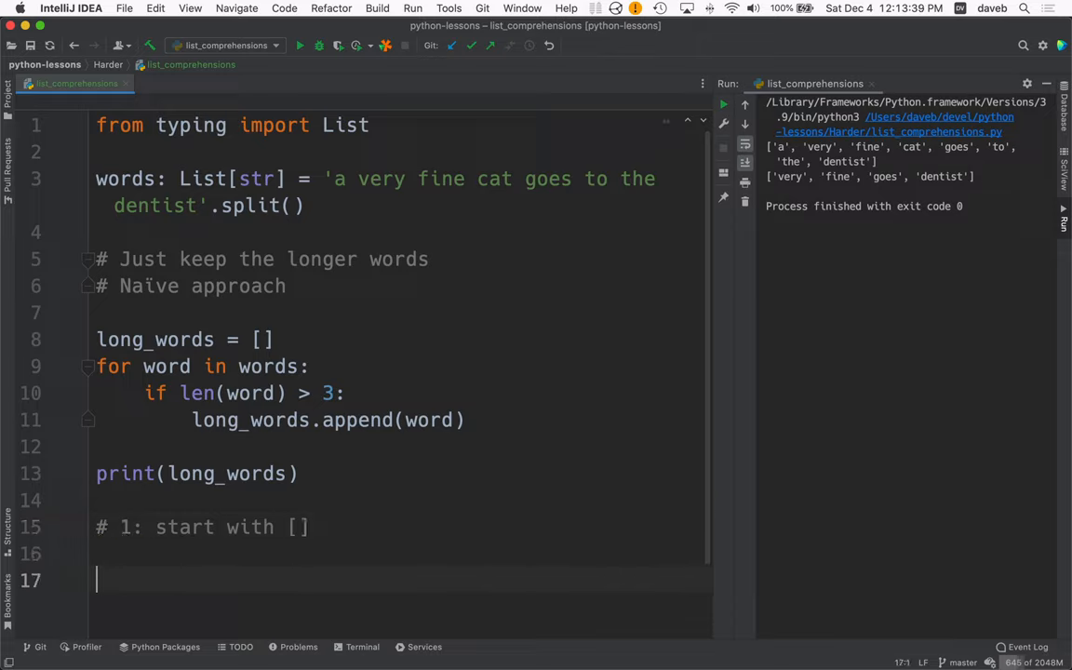
text(lo)
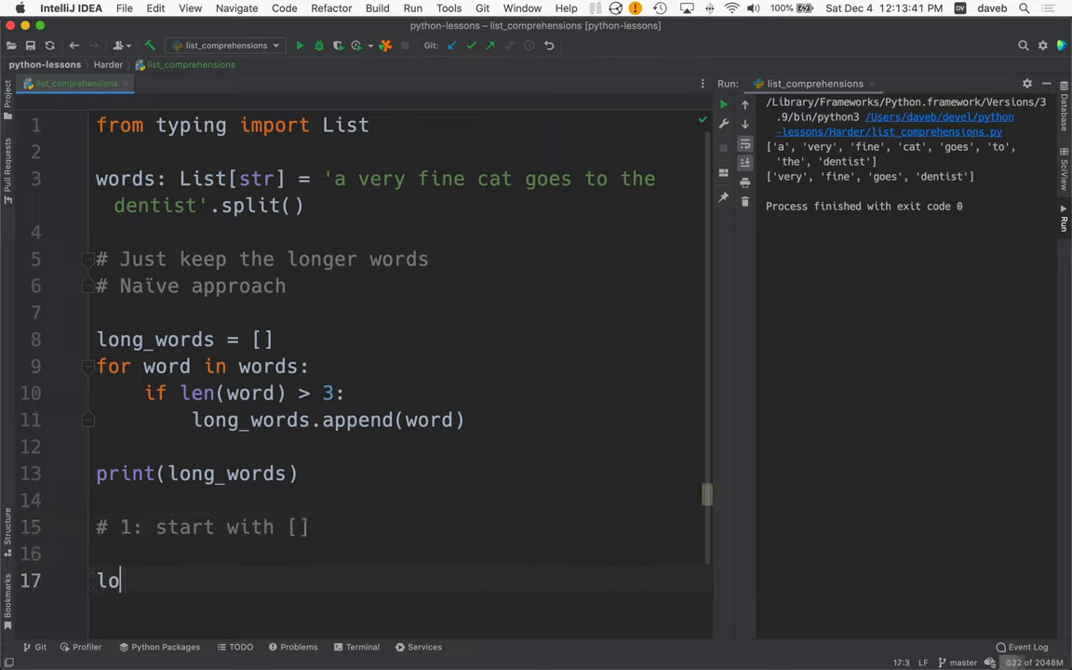
text(ng_words =)
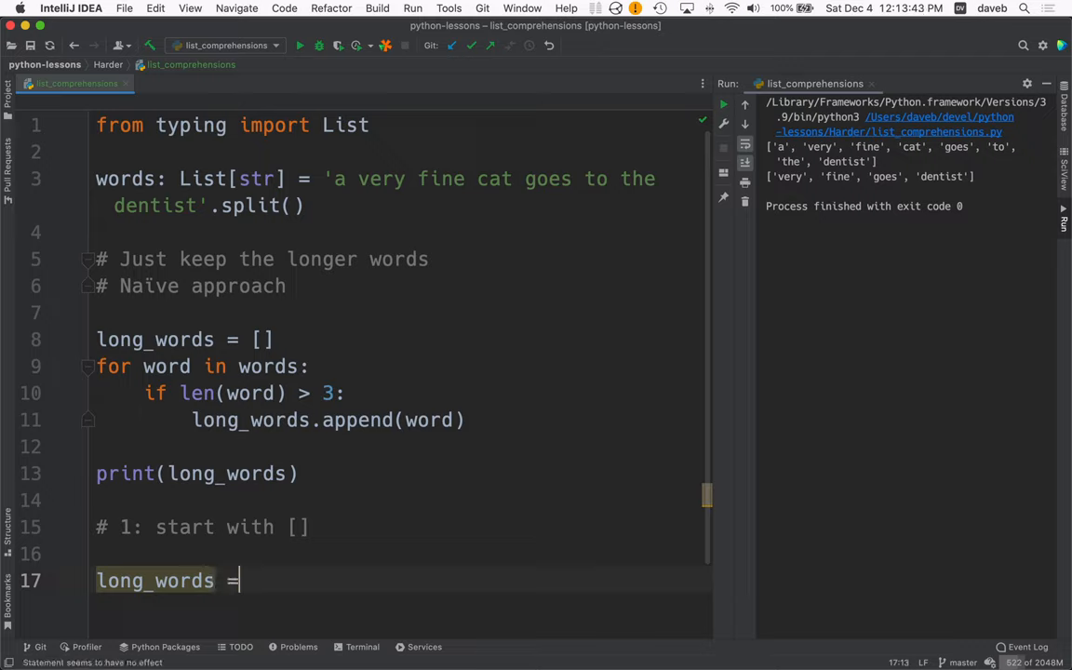
text([])
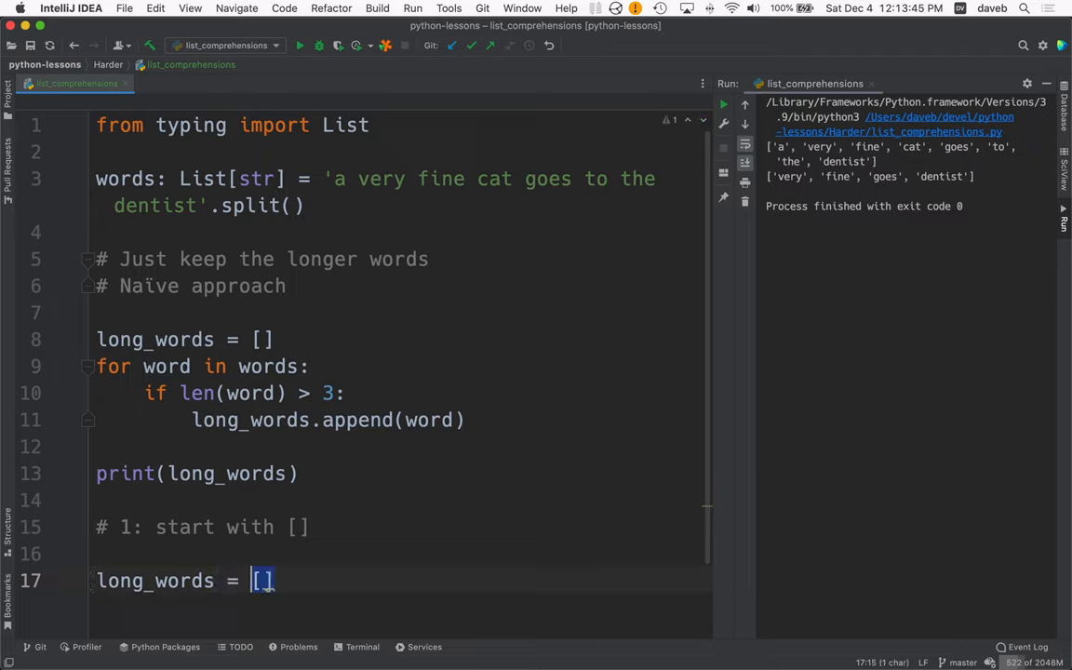
Step: Add a '# 2' comment about copying and pasting into the list comprehension
text(# 2: copy and paste wha)
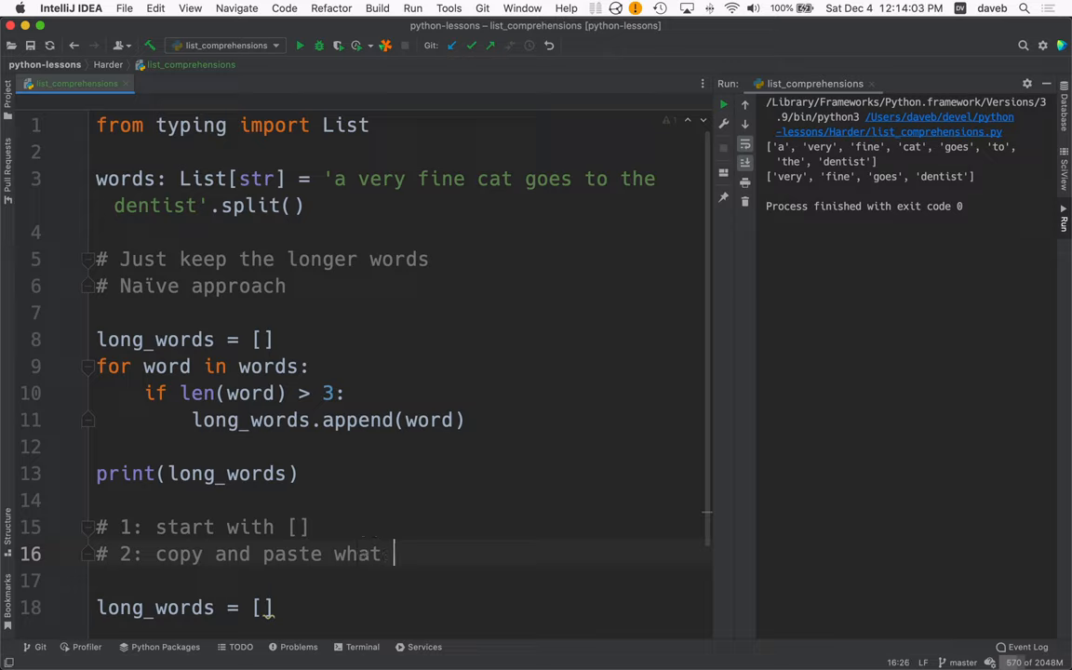
text(the)
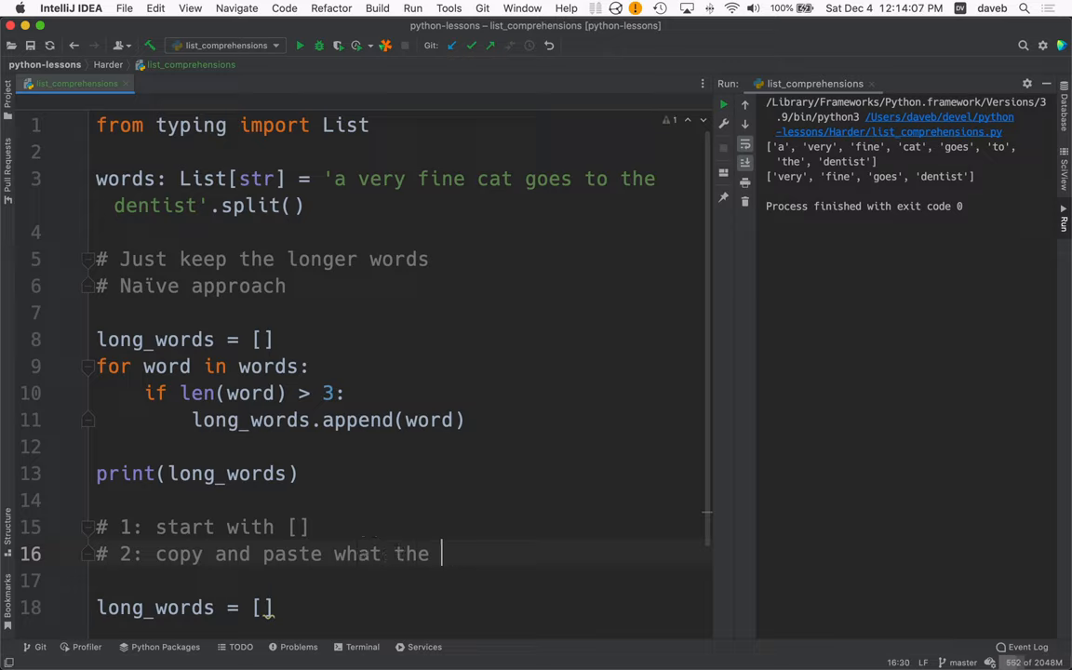
text(list comprehension should produce)
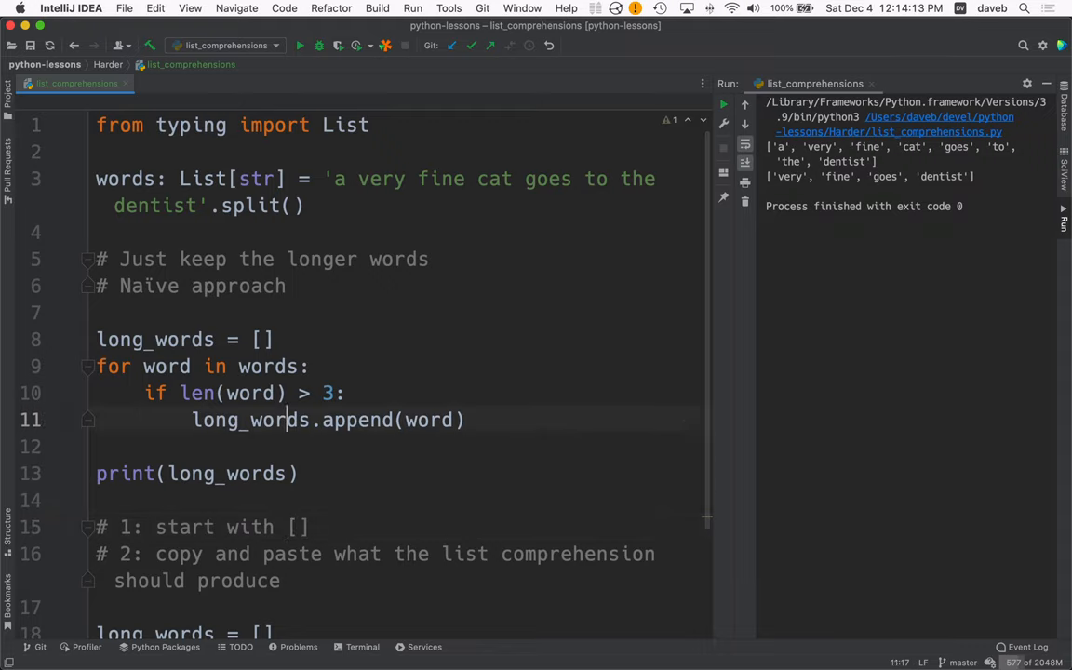
Step: Start the comprehension as long_words = [word] and add a '# 3: copy the for loop' comment
click(466, 420)
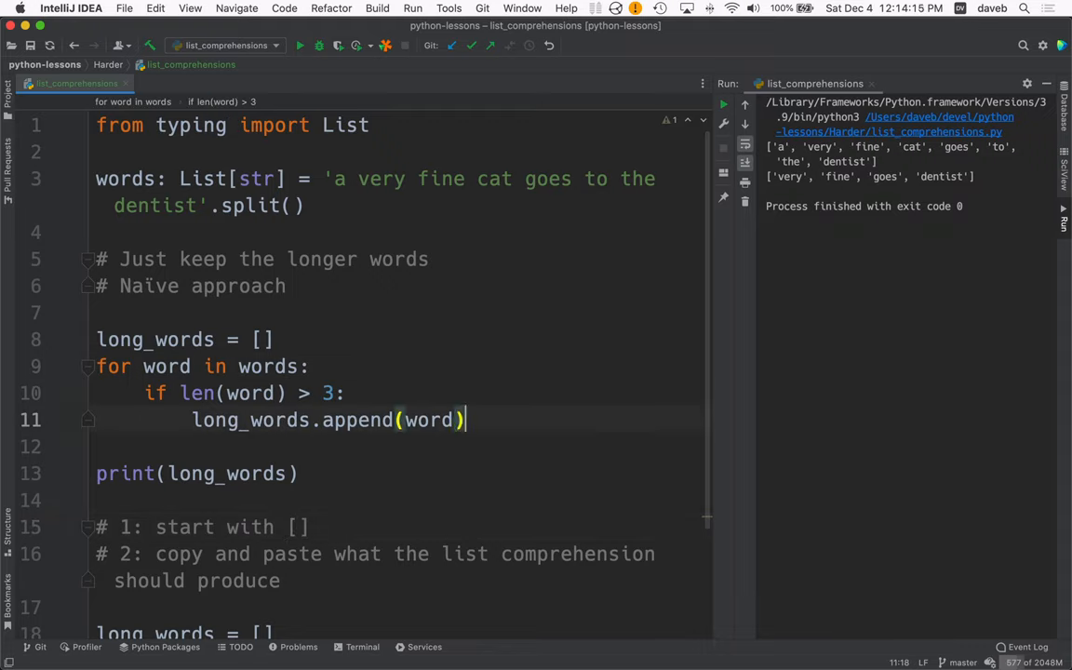
double_click(428, 420)
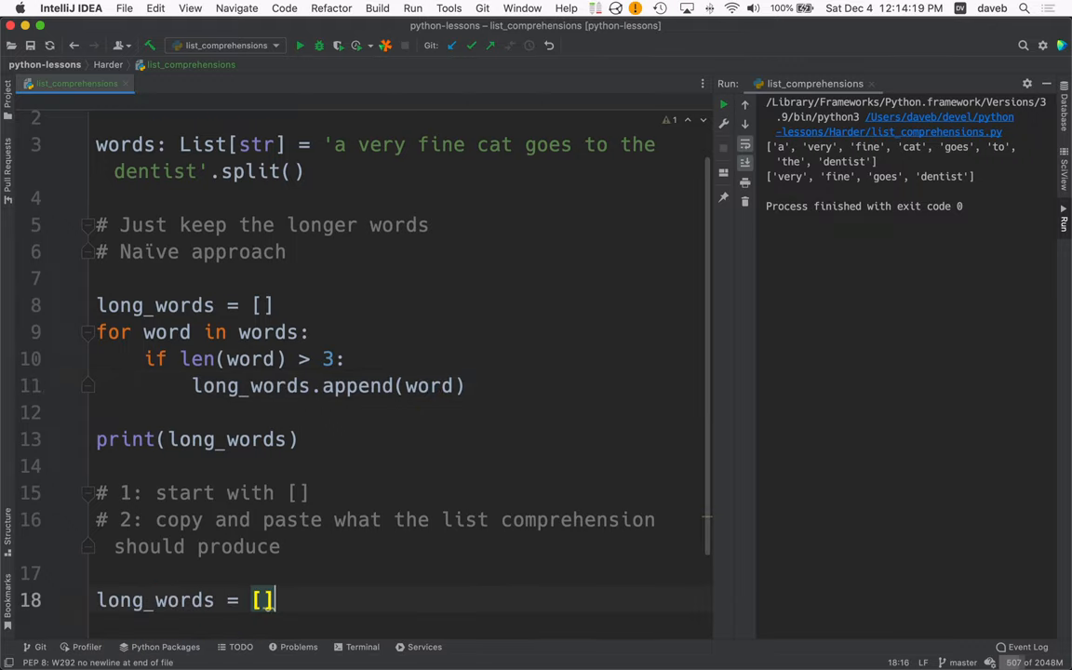
text(word)
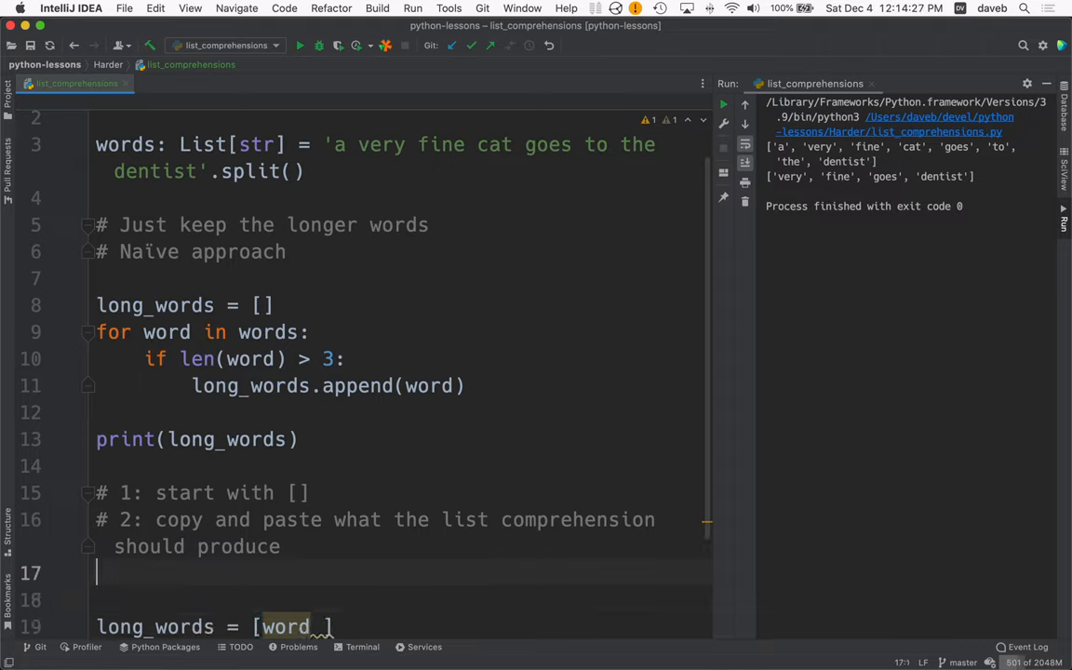
text(# 3:)
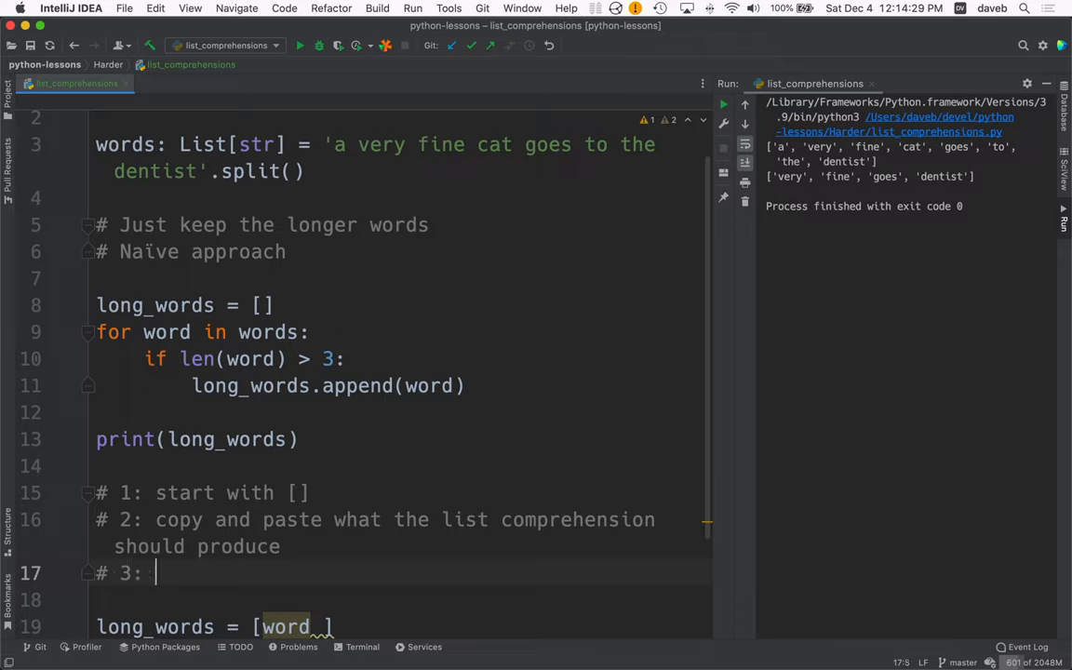
text(copy tho)
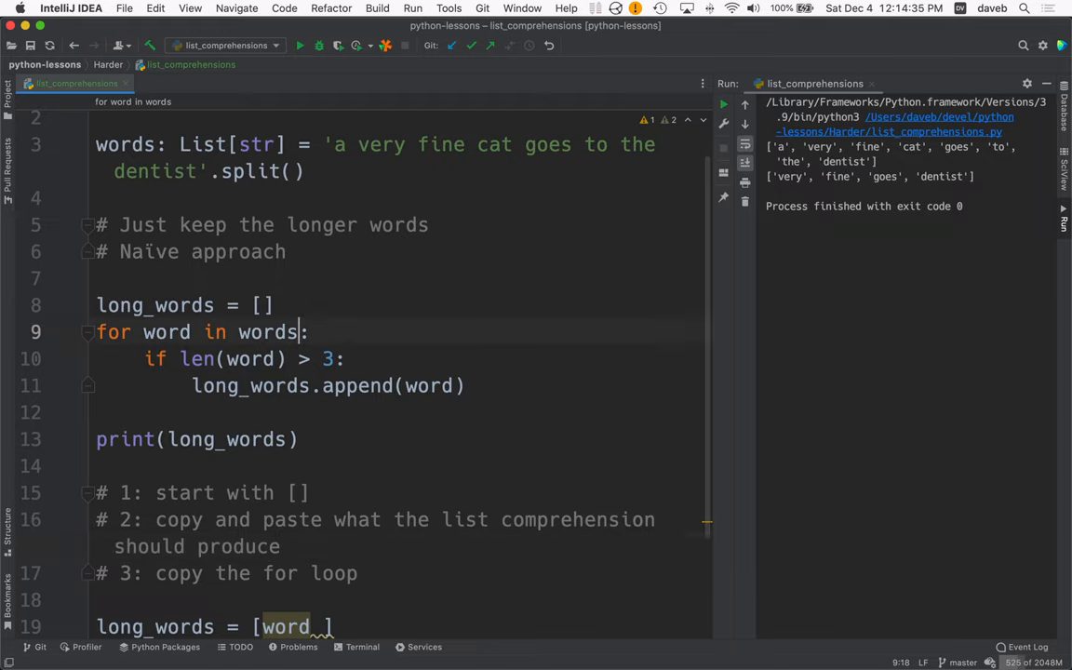
Step: Add 'for word in words' and 'if len(word) > 3' to the comprehension, with a step-4 comment
click(300, 438)
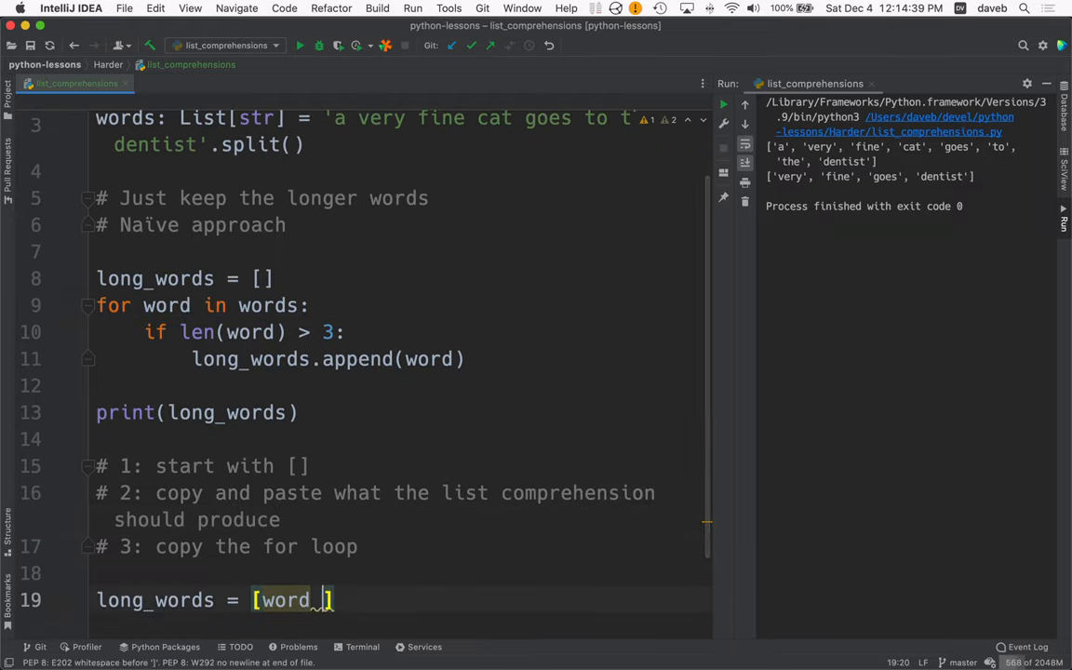
text(for word in words)
click(228, 547)
text( and paste)
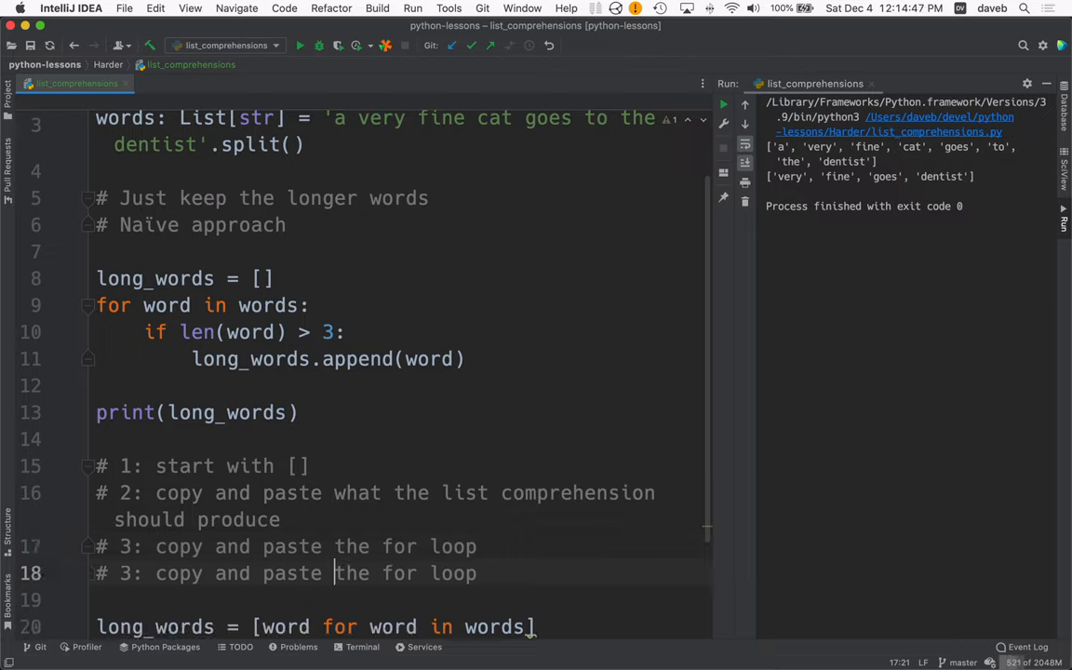
text(4)
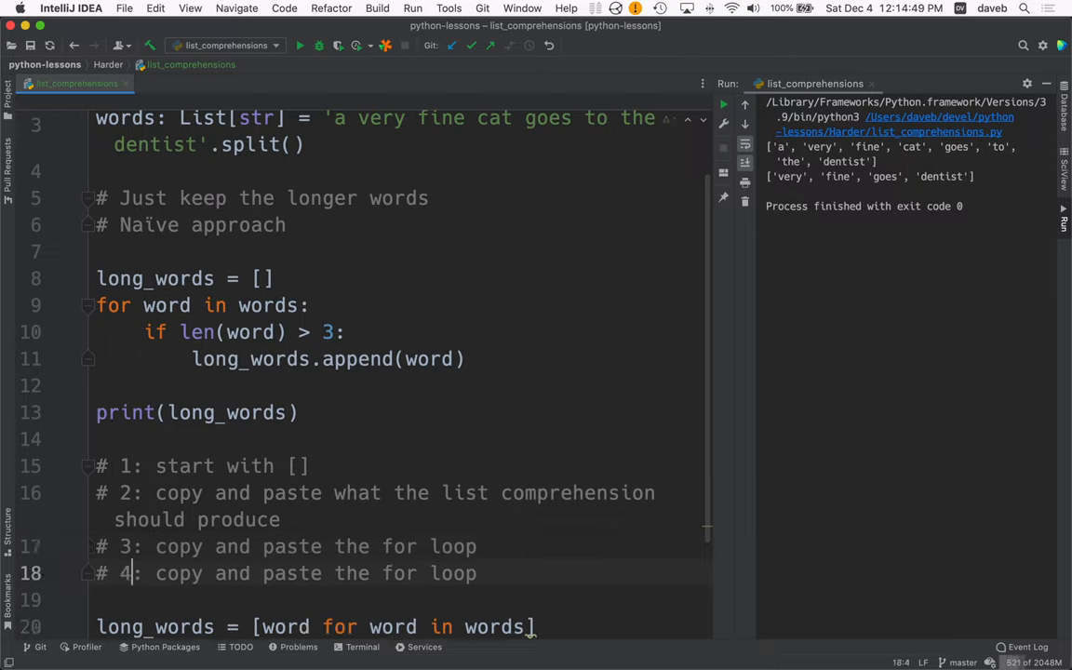
key(backspace)
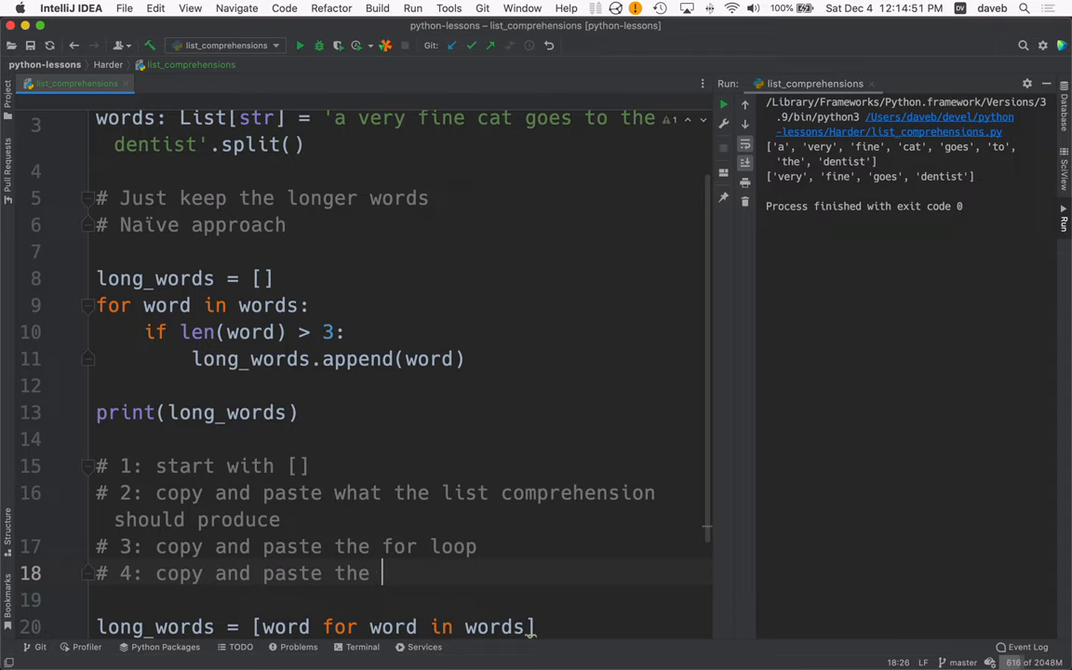
text(`if)
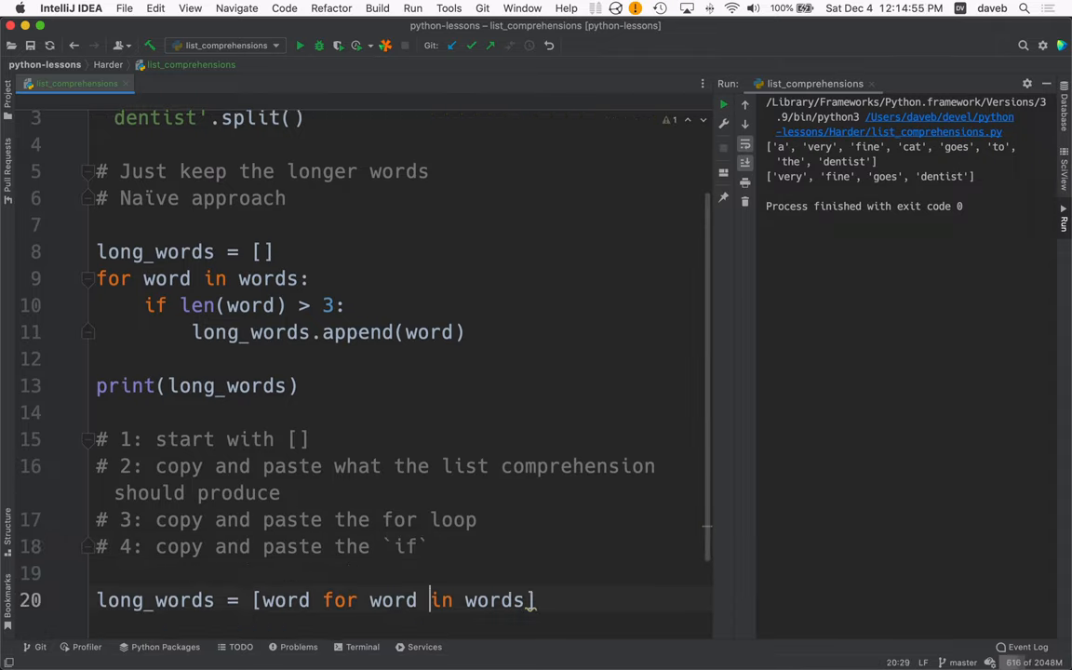
click(335, 306)
text( if len(word) > 3)
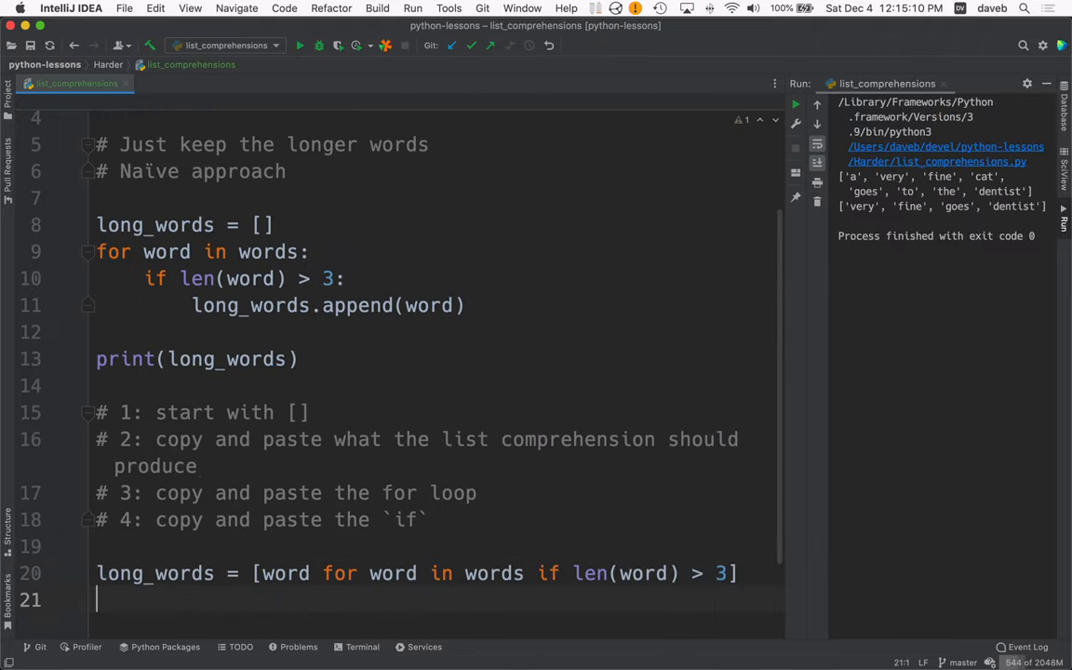
Step: Add print(long_words) after the comprehension and run, printing the long-word list twice
click(97, 358)
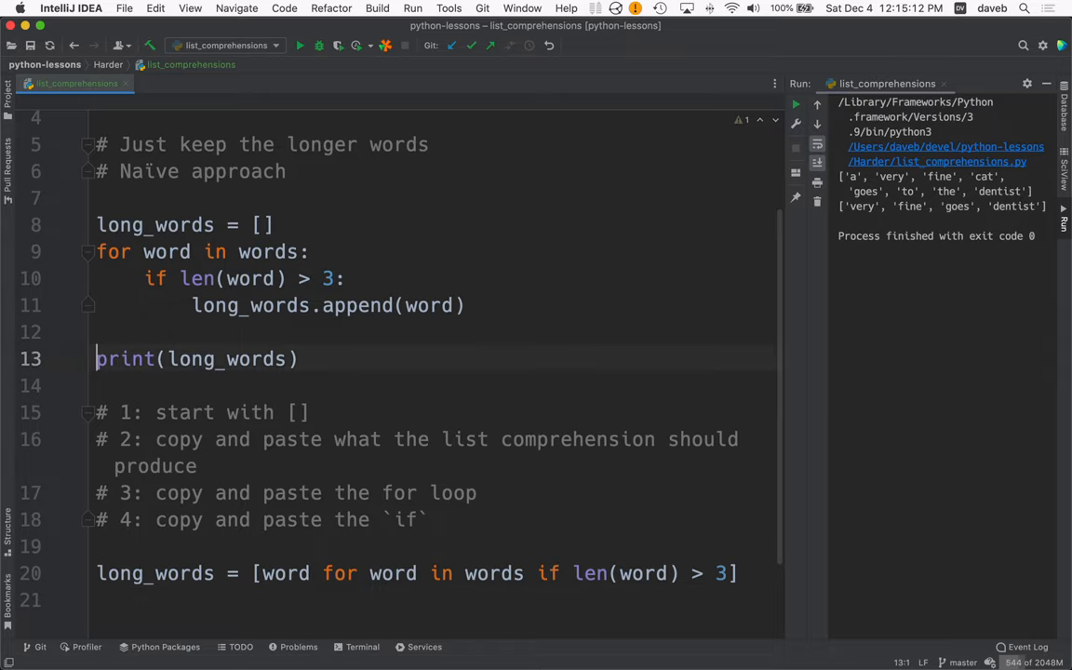
text(print(long_words))
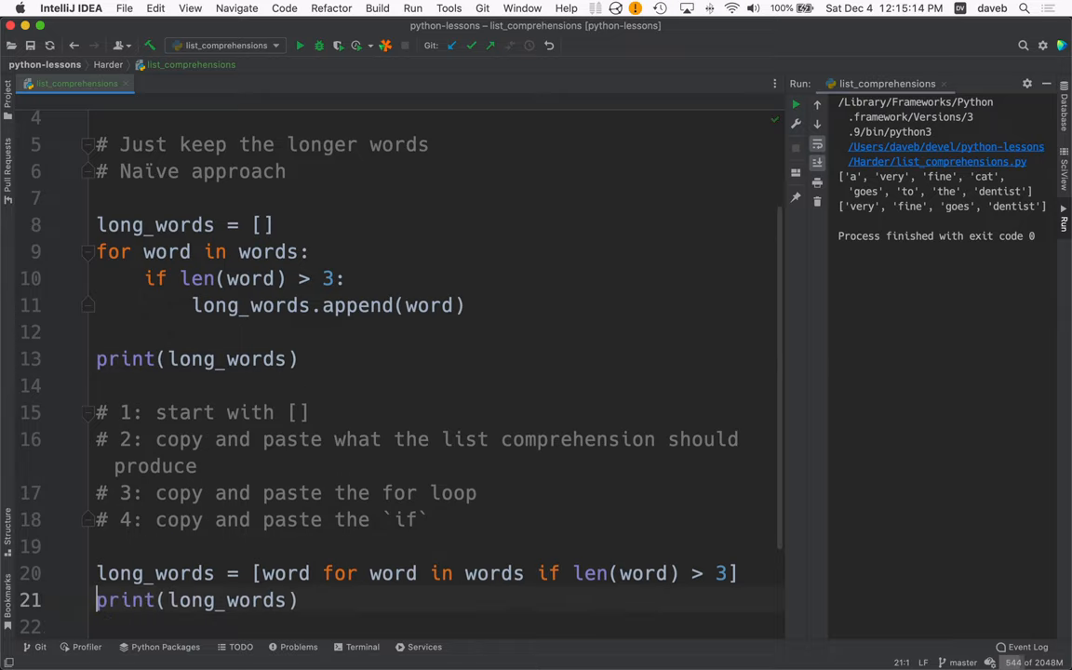
click(300, 44)
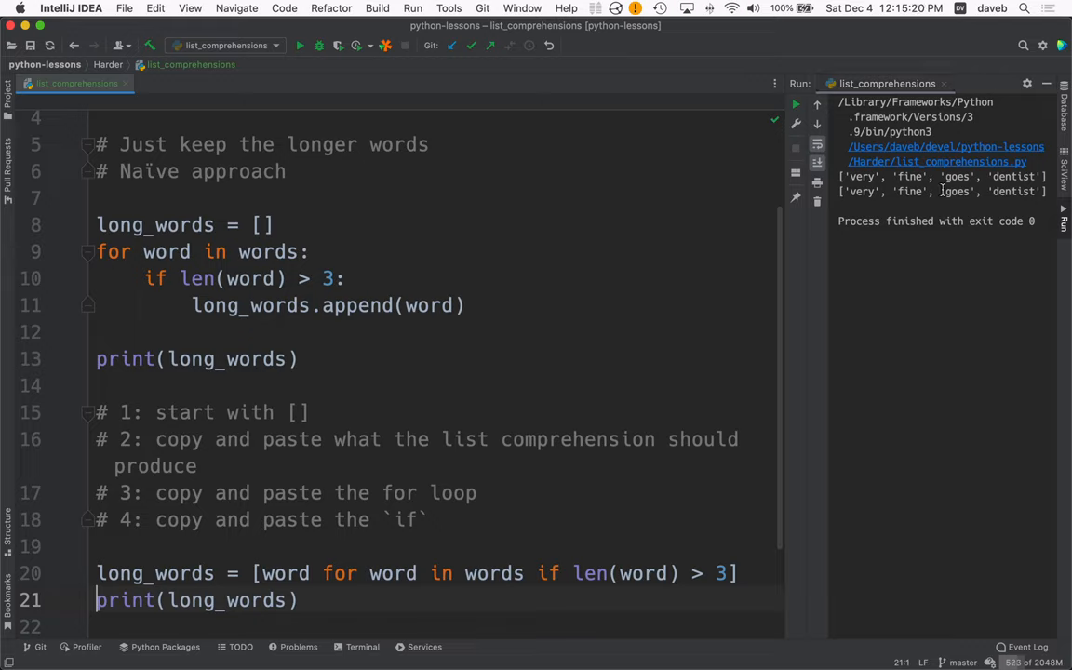
scroll(up, 3)
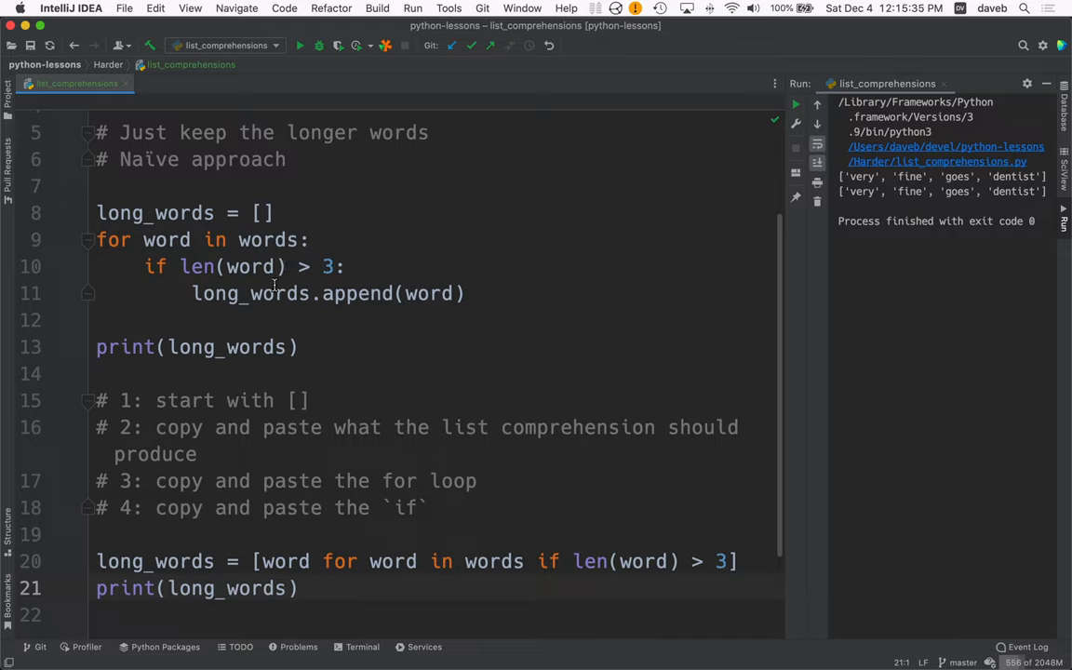
mouse_move(436, 380)
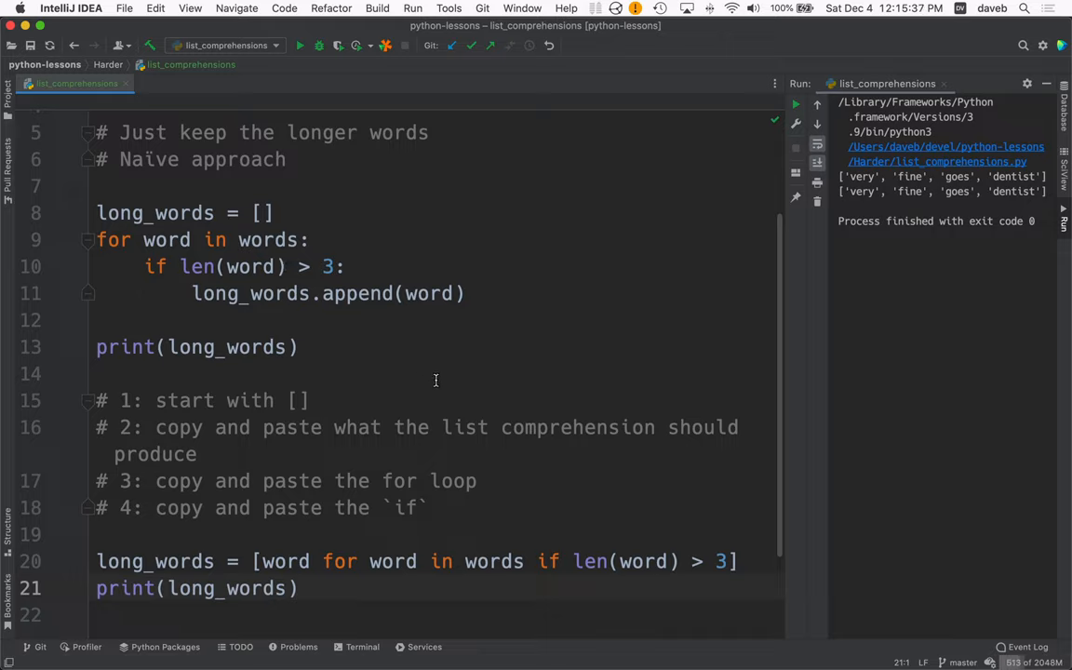
mouse_move(183, 551)
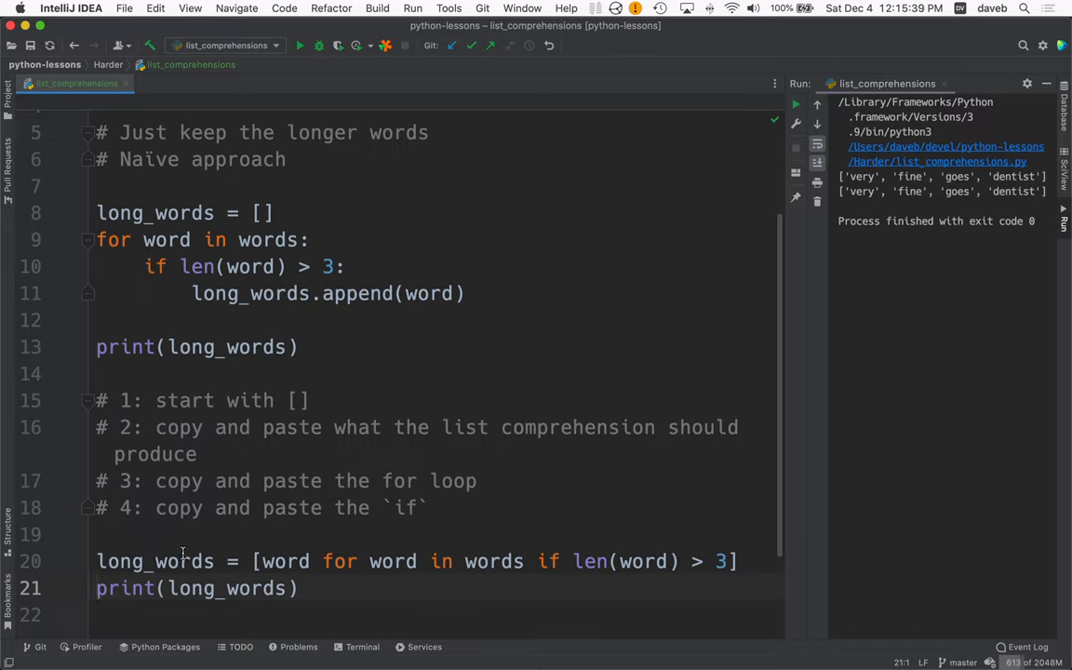
mouse_move(496, 570)
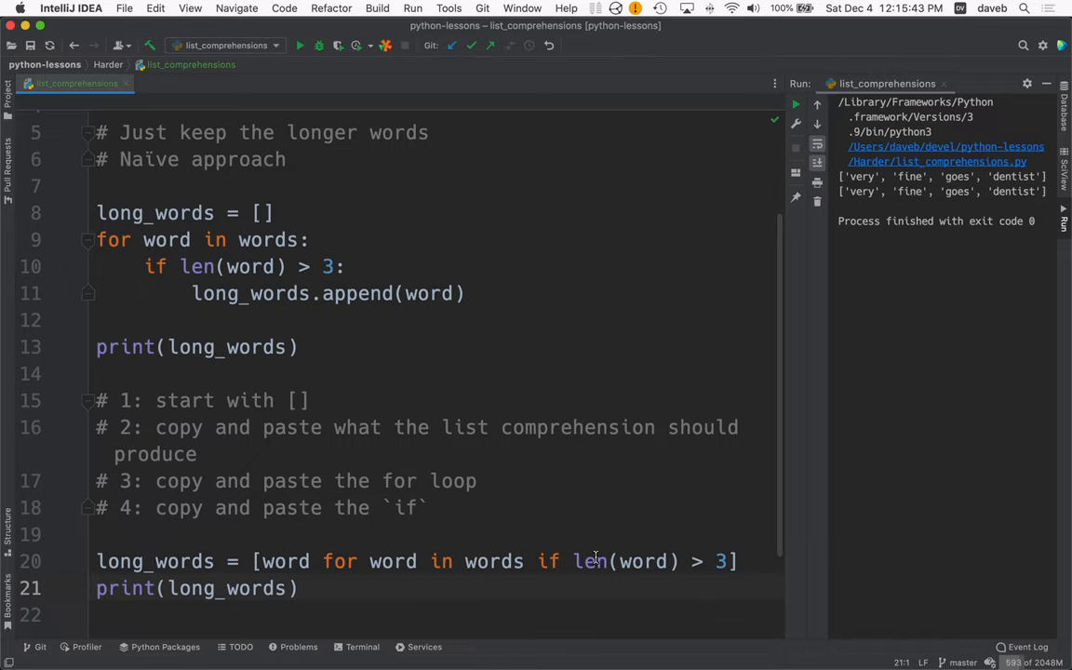
mouse_move(475, 584)
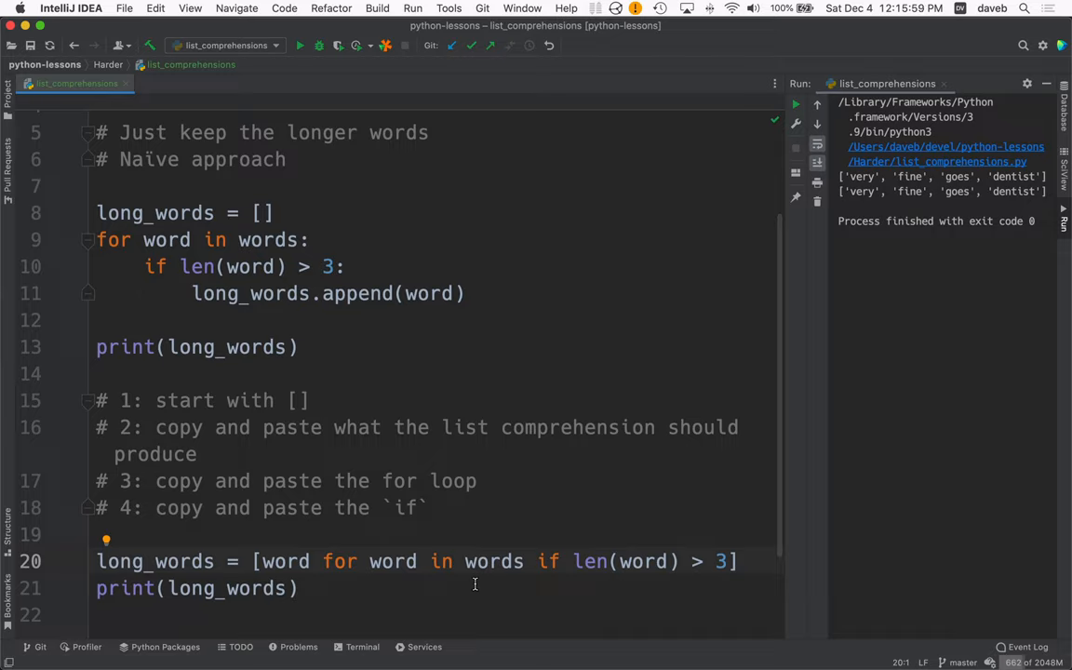
mouse_move(900, 211)
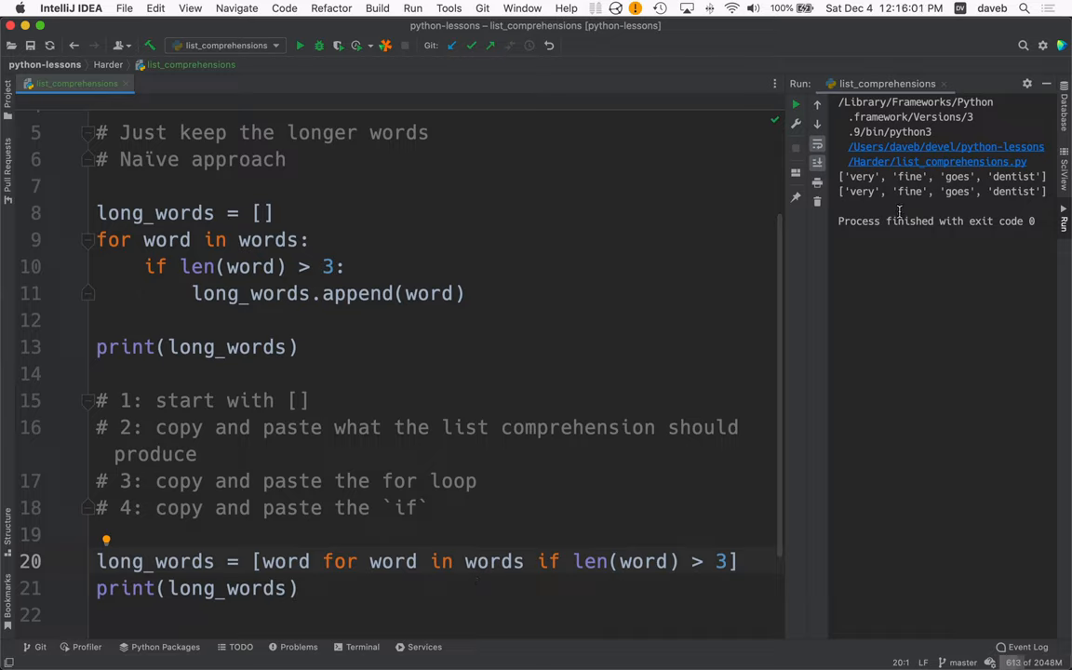
mouse_move(973, 206)
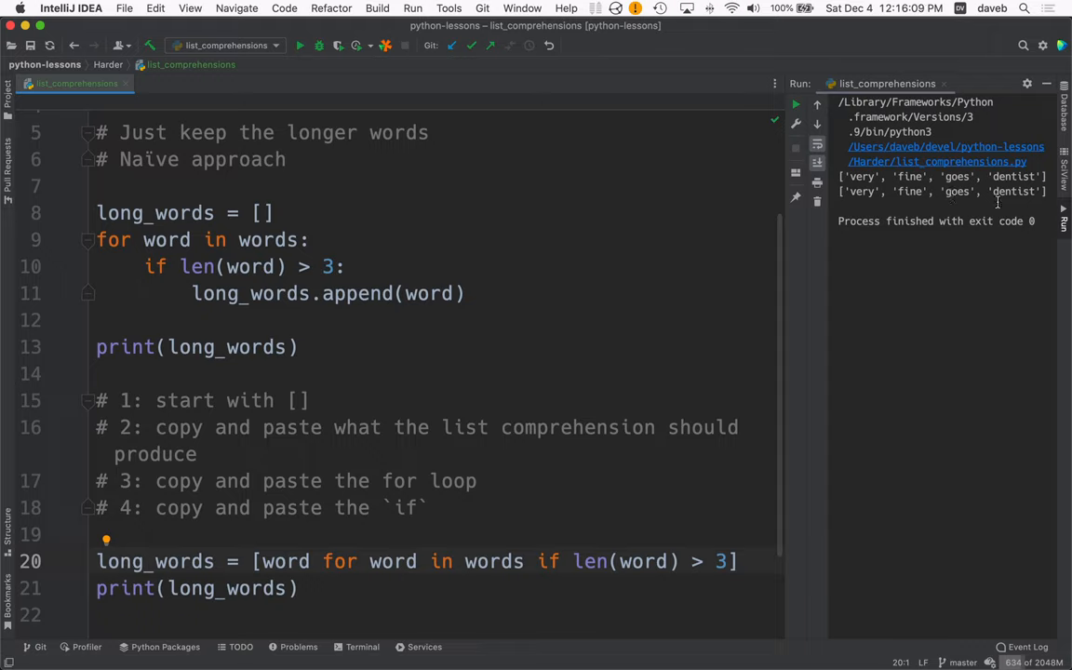
mouse_move(363, 418)
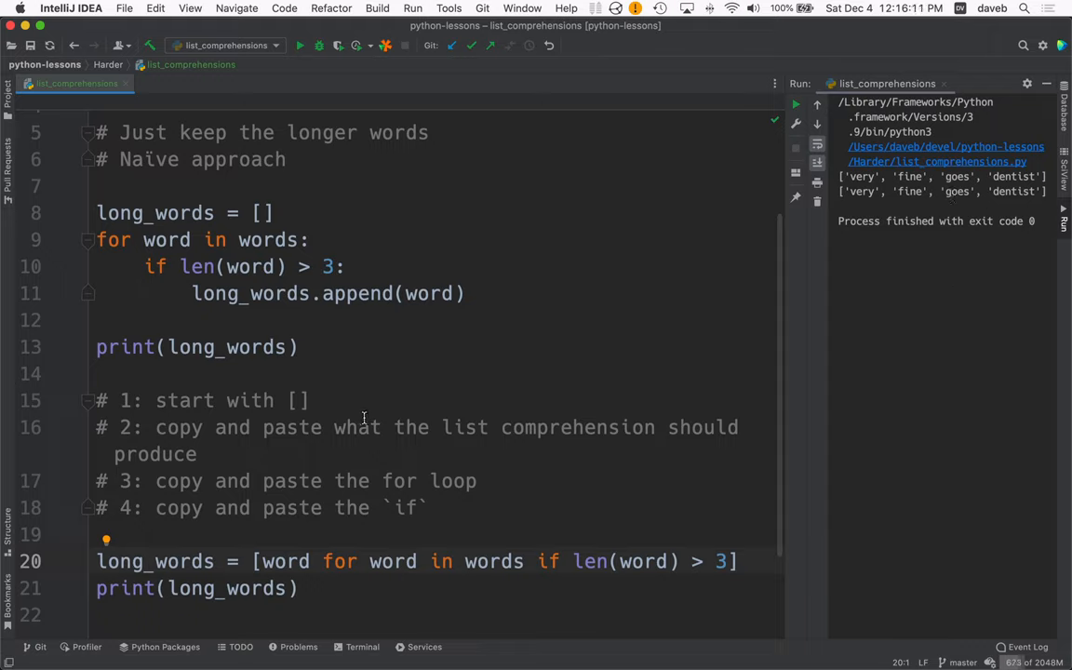
mouse_move(328, 435)
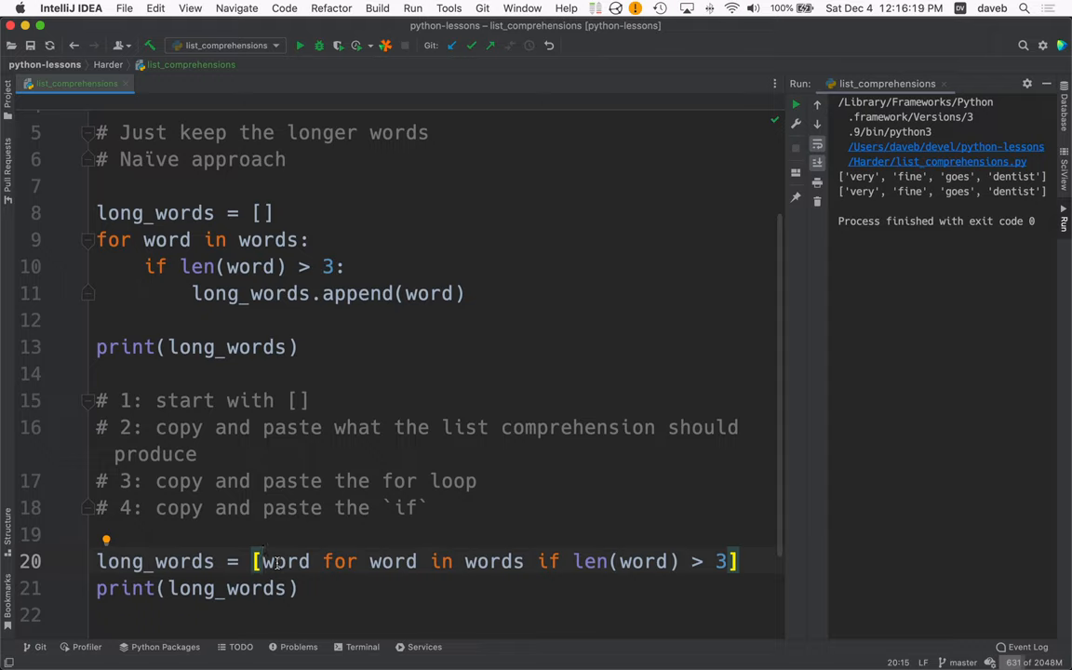
Step: Change the comprehension's output to len(word) and run, printing [4, 4, 4, 7]
double_click(285, 561)
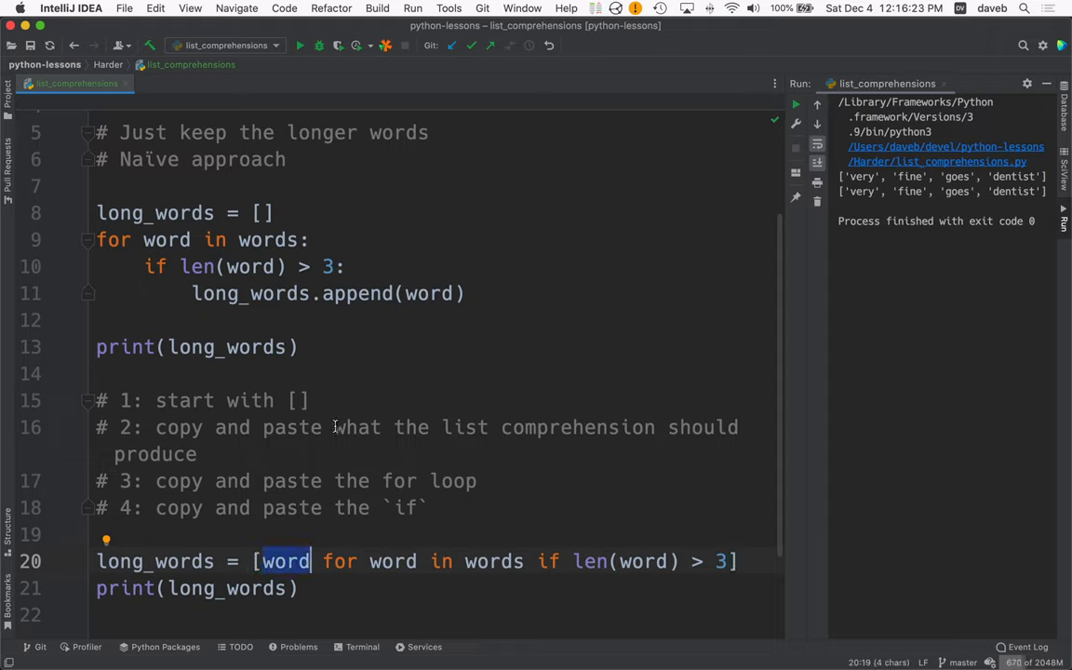
drag(335, 427, 196, 454)
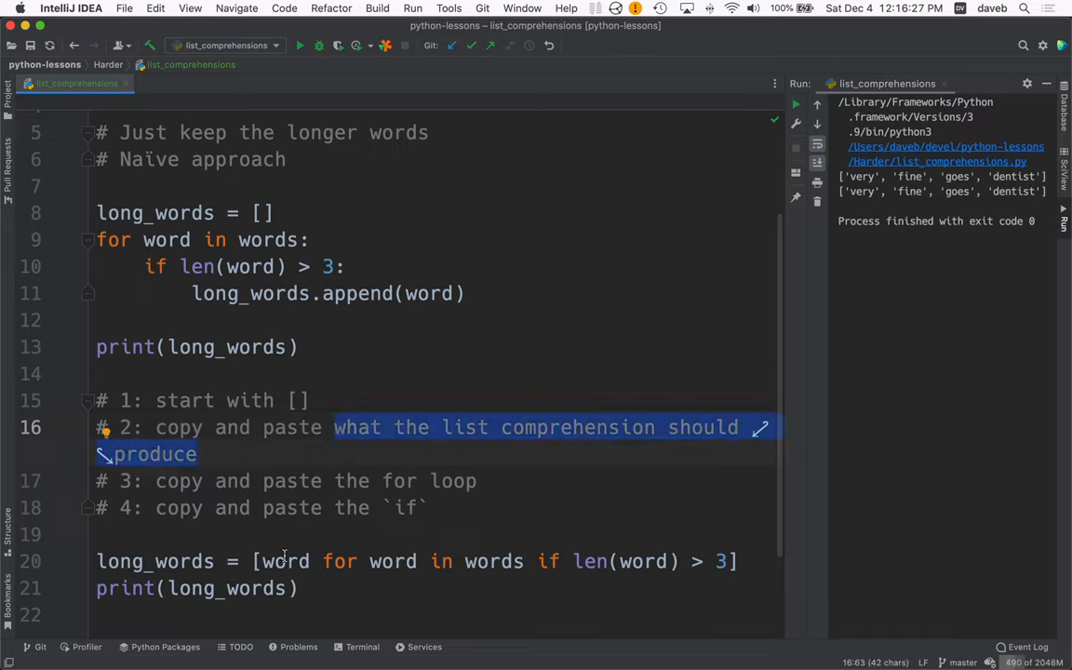
click(260, 561)
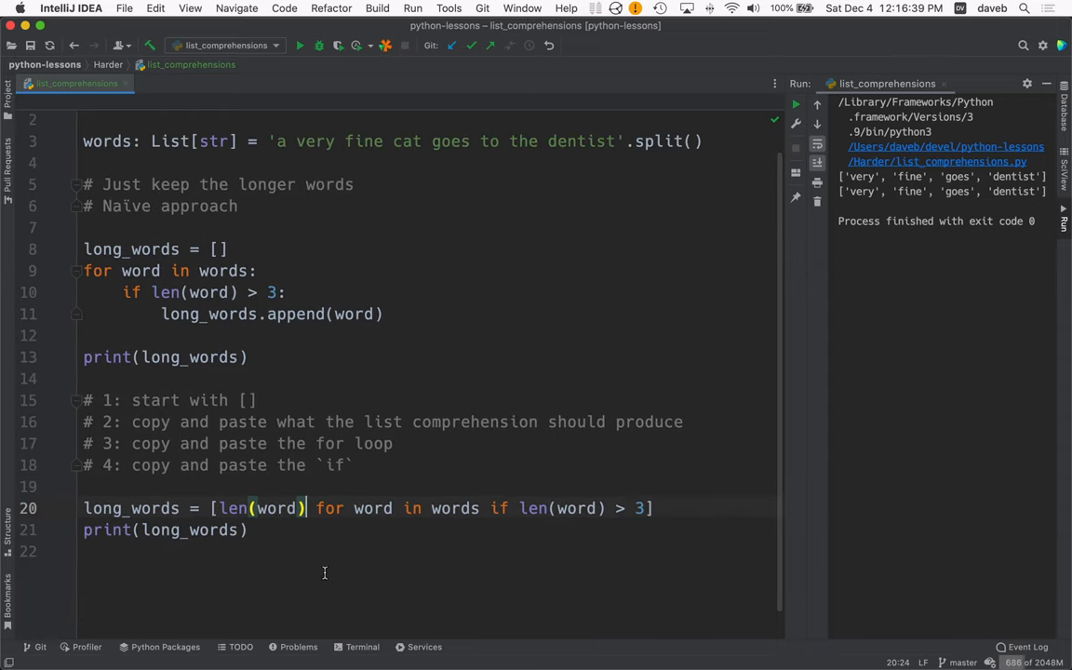
click(299, 45)
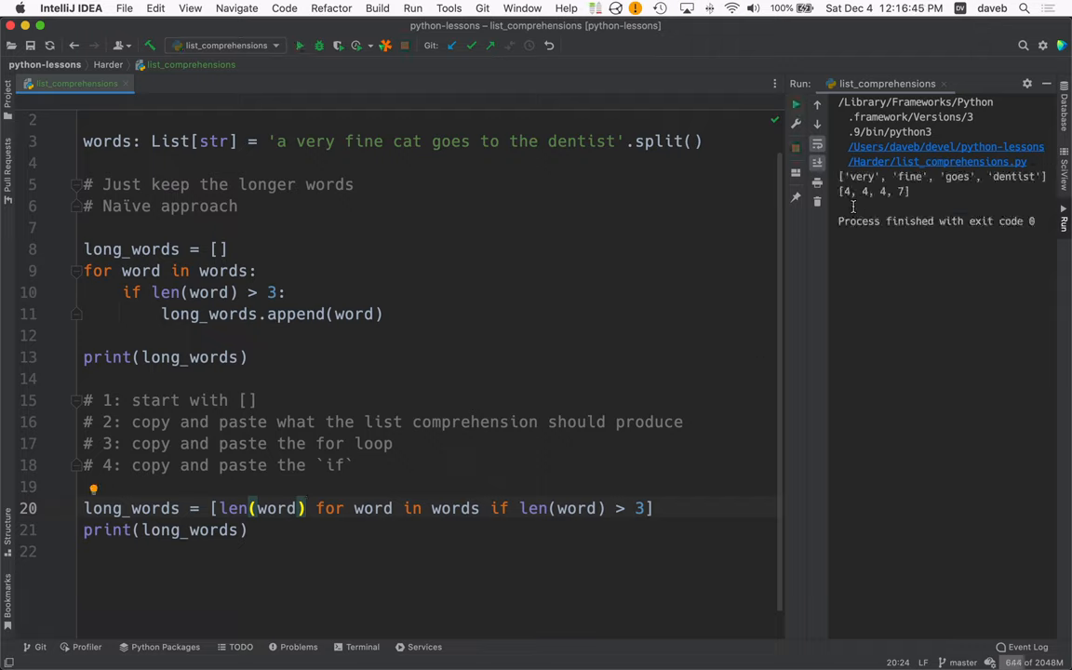
mouse_move(550, 434)
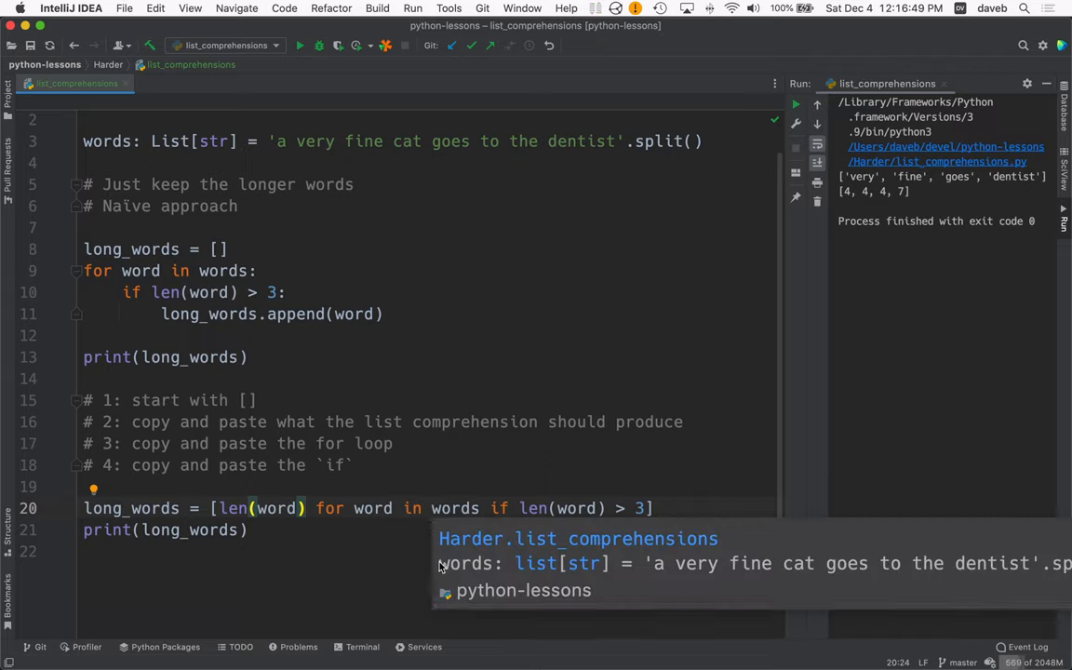
click(496, 508)
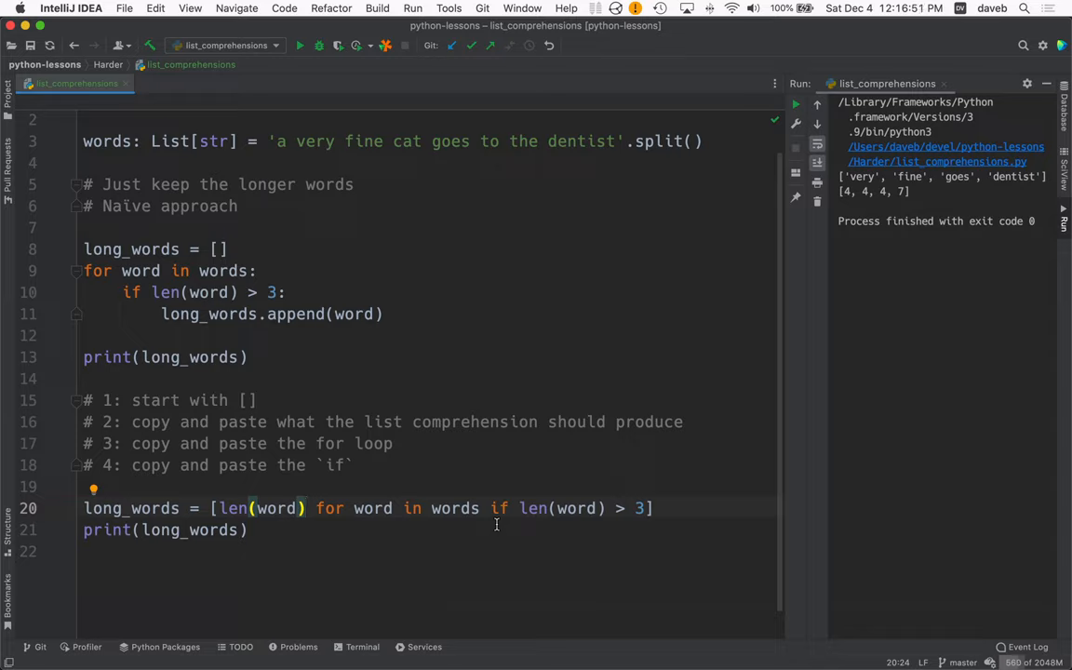
mouse_move(459, 572)
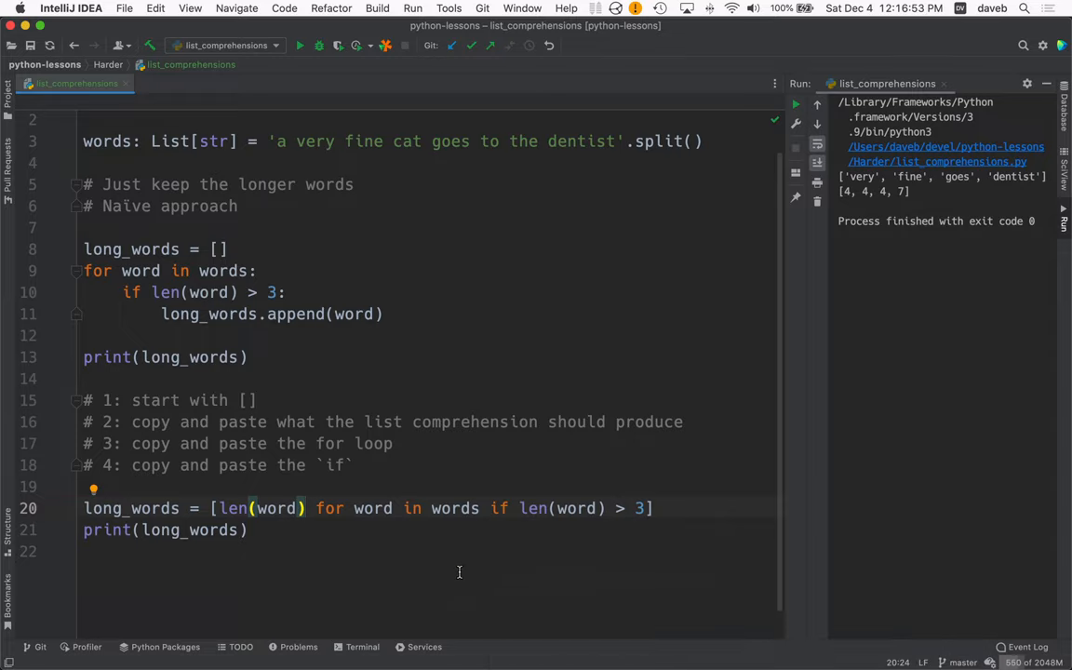
mouse_move(368, 558)
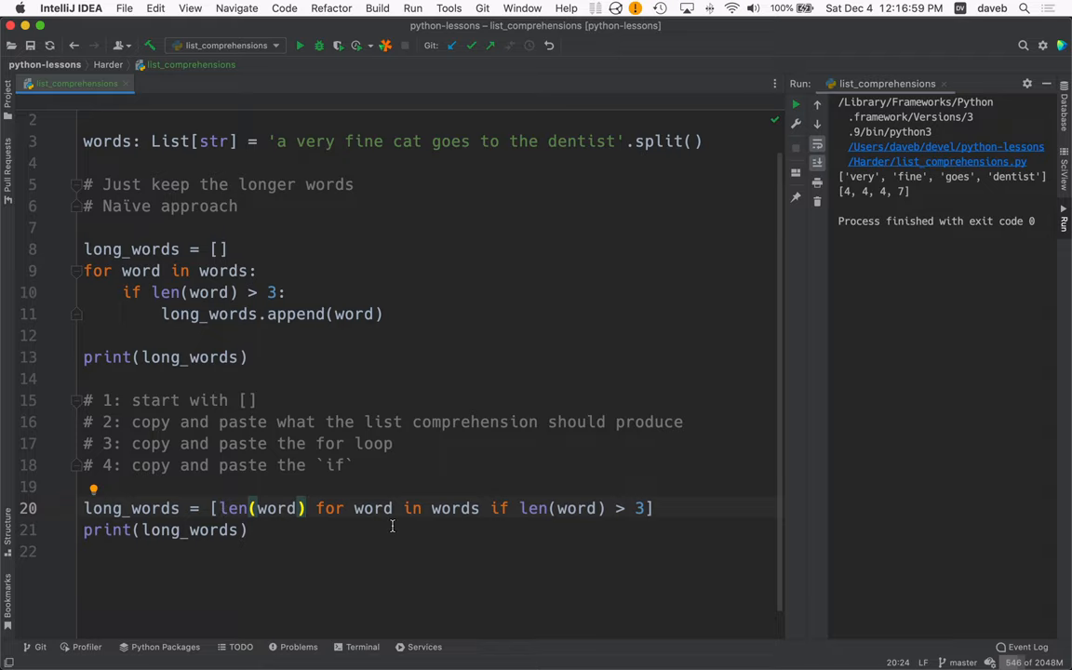
scroll(up, 3)
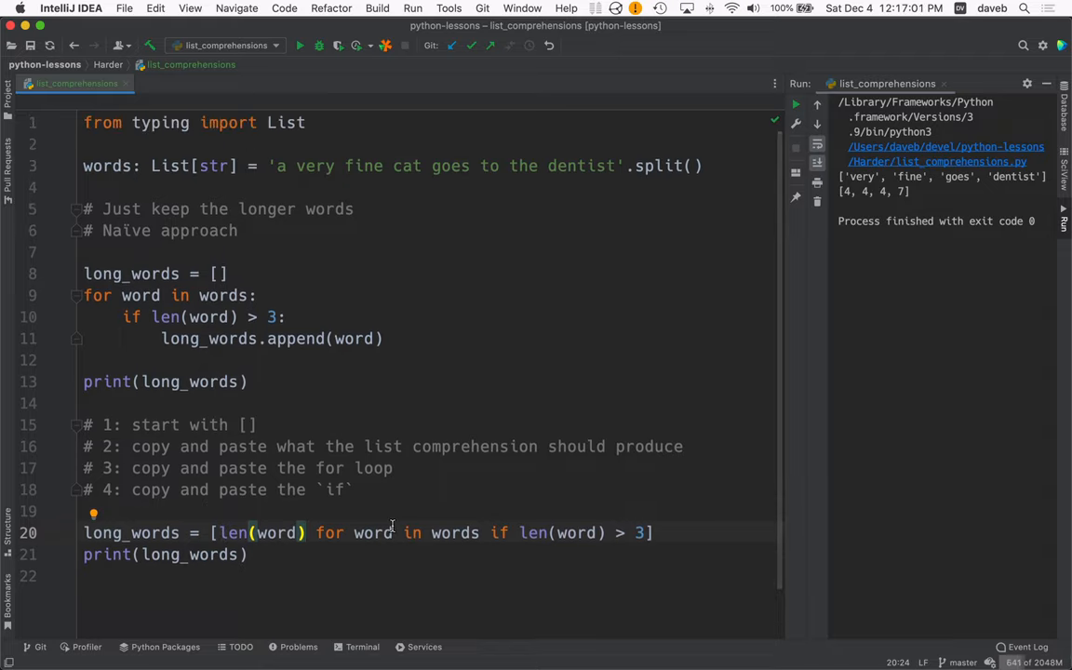